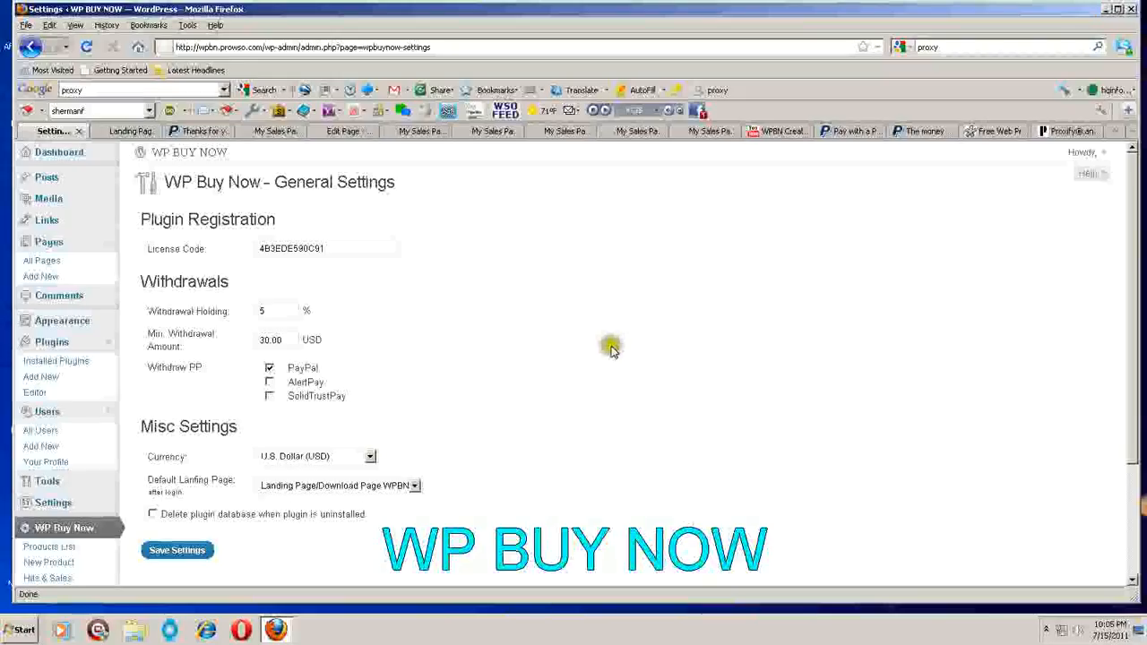
mouse_move(613, 350)
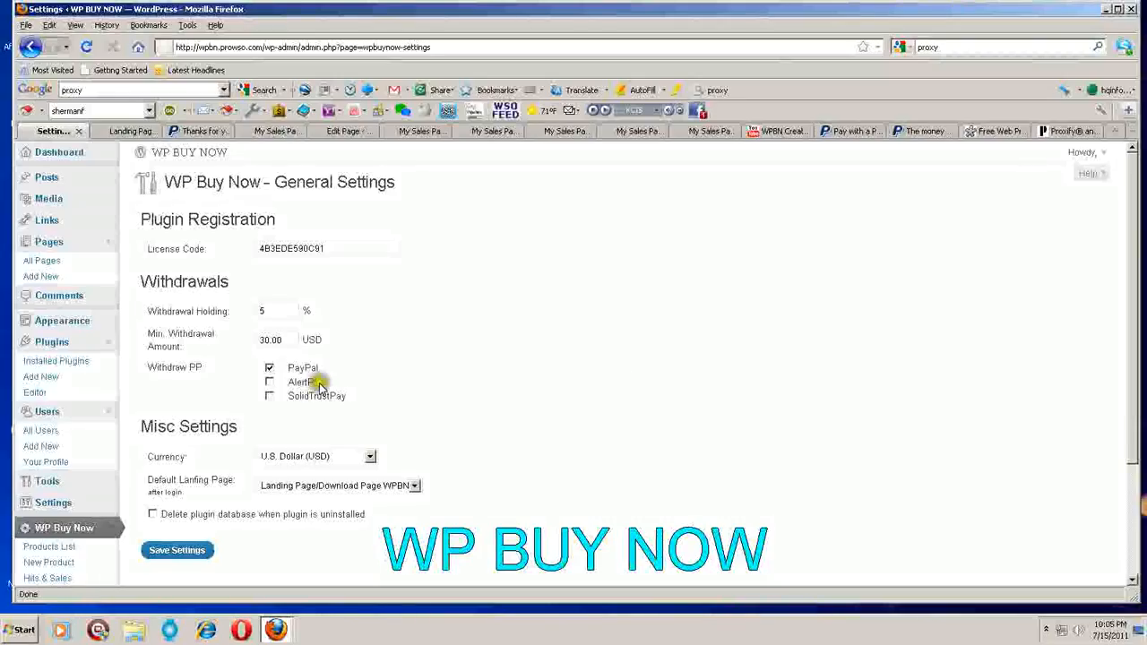
- Replace the Withdrawal Holding value 5 with 10 in General Settings
scroll(down, 3)
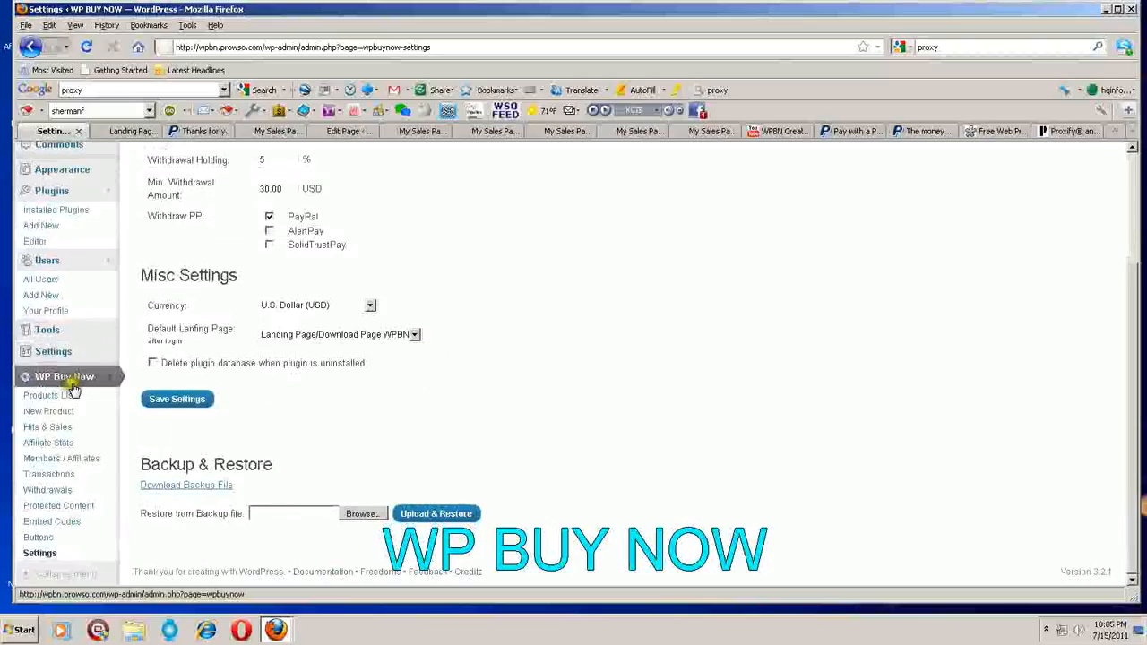
mouse_move(48, 410)
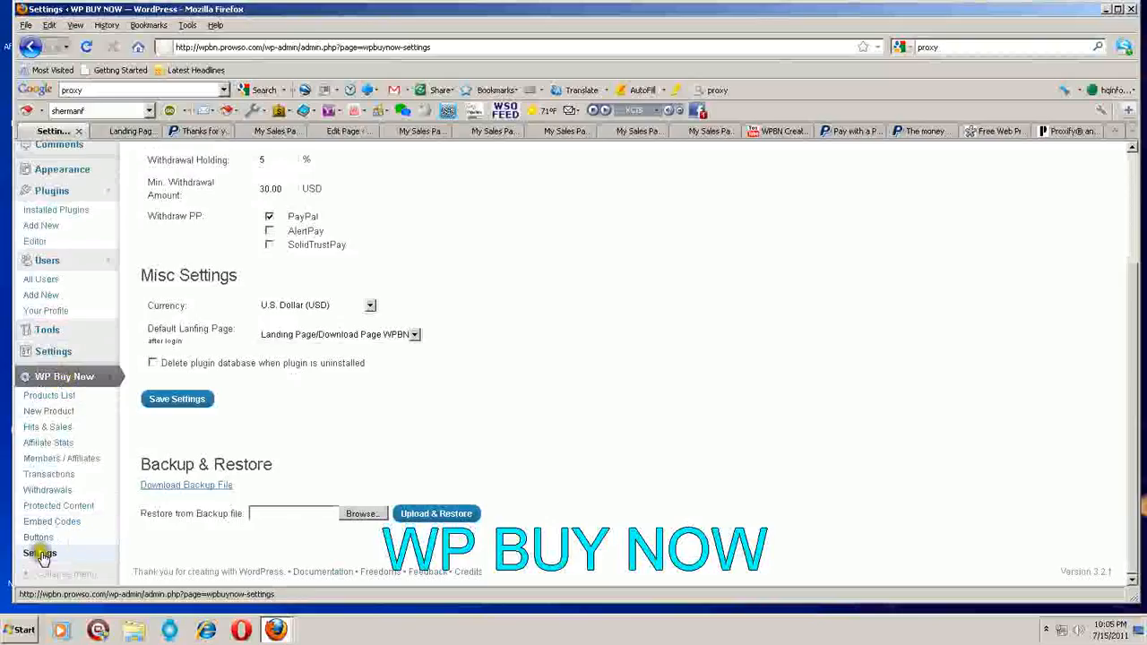
scroll(up, 3)
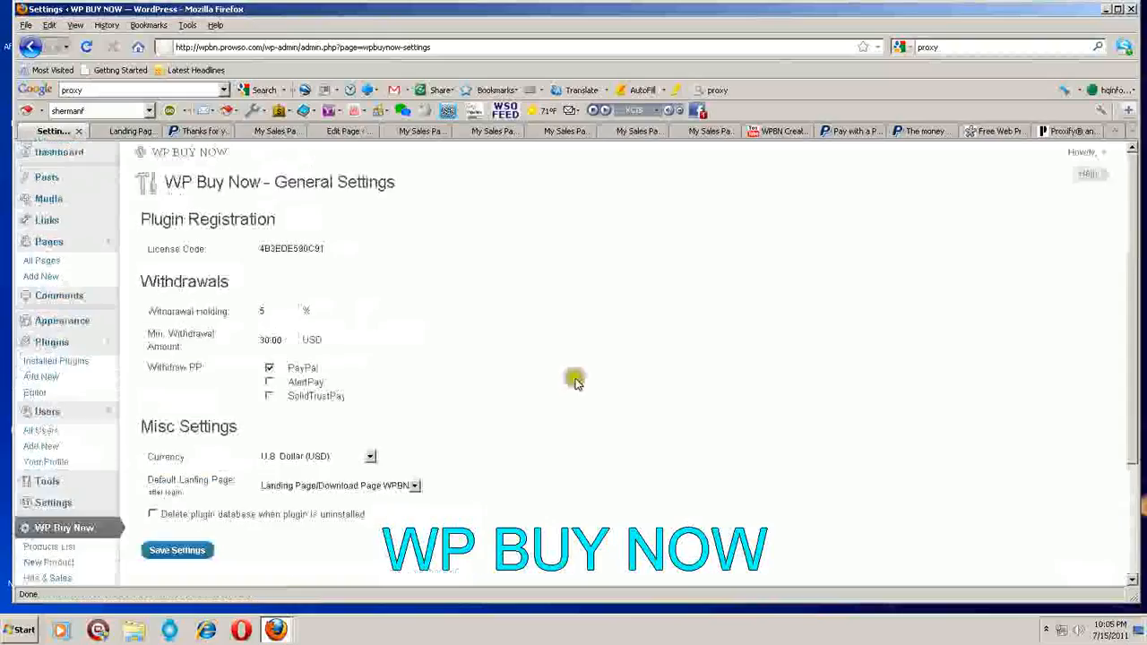
mouse_move(380, 289)
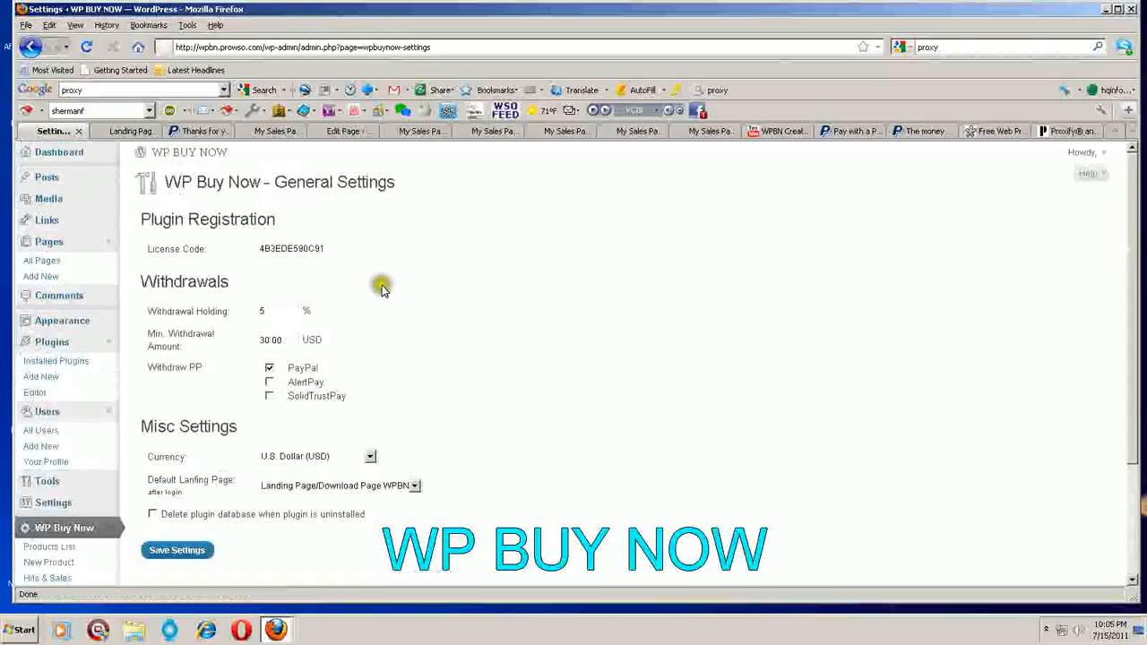
mouse_move(380, 298)
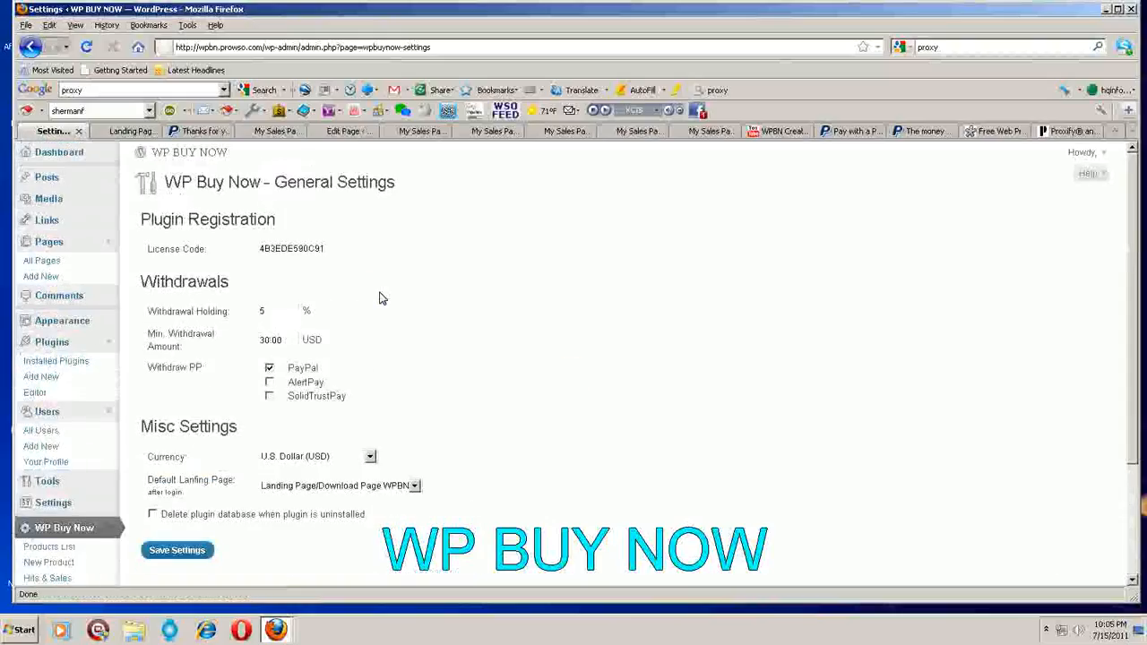
mouse_move(387, 267)
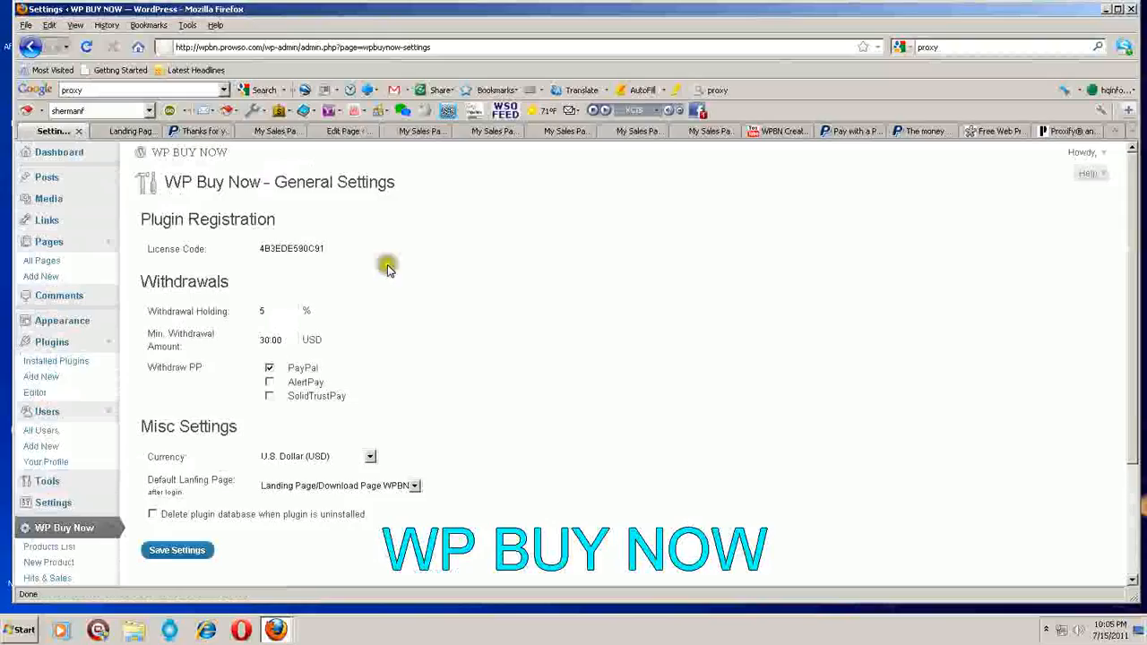
mouse_move(369, 254)
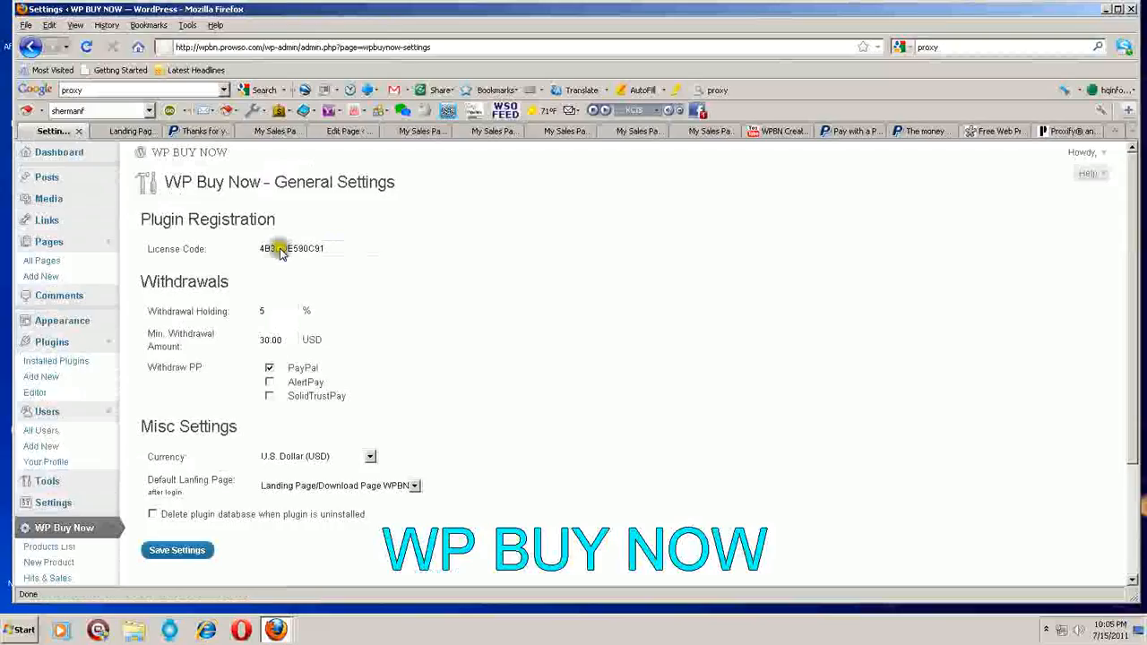
scroll(down, 3)
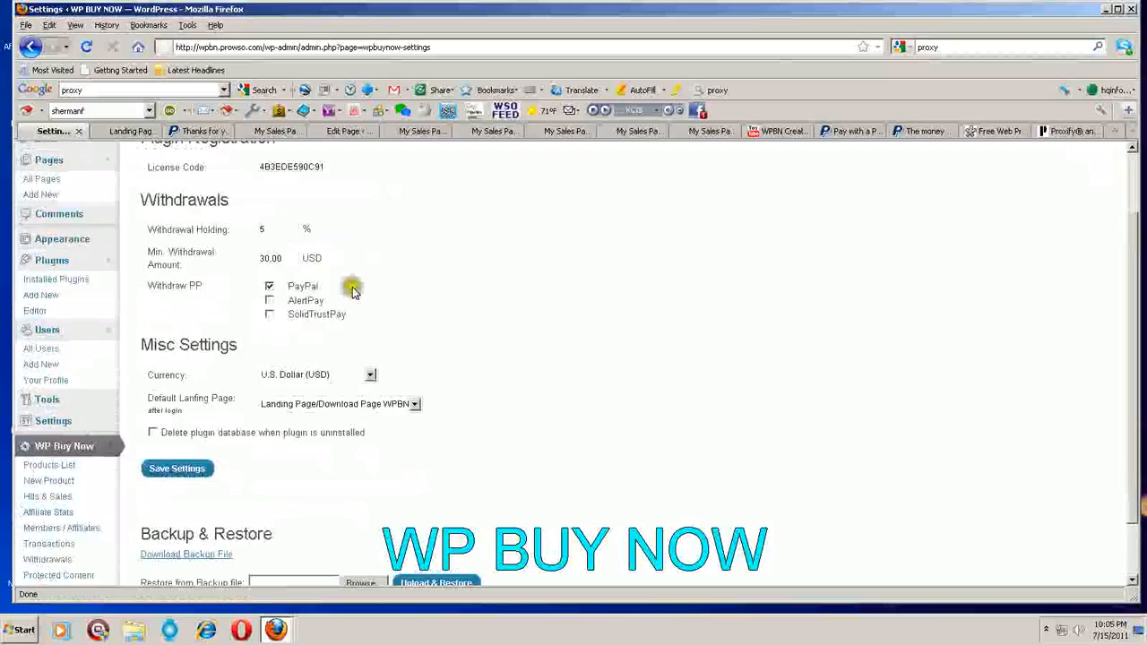
mouse_move(431, 404)
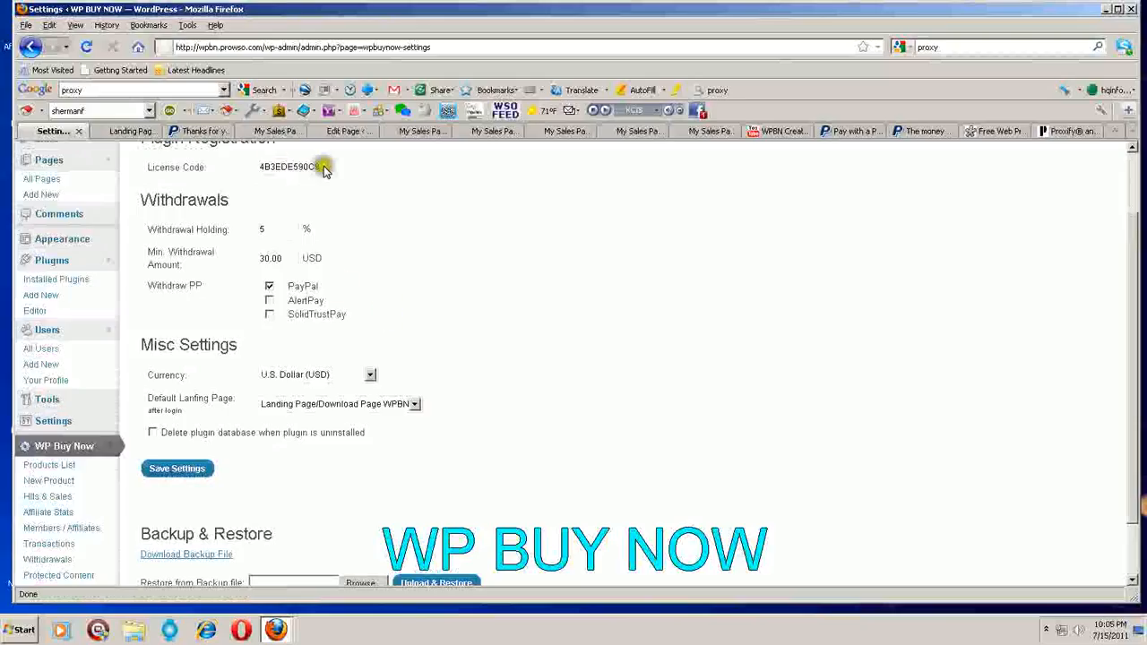
mouse_move(330, 229)
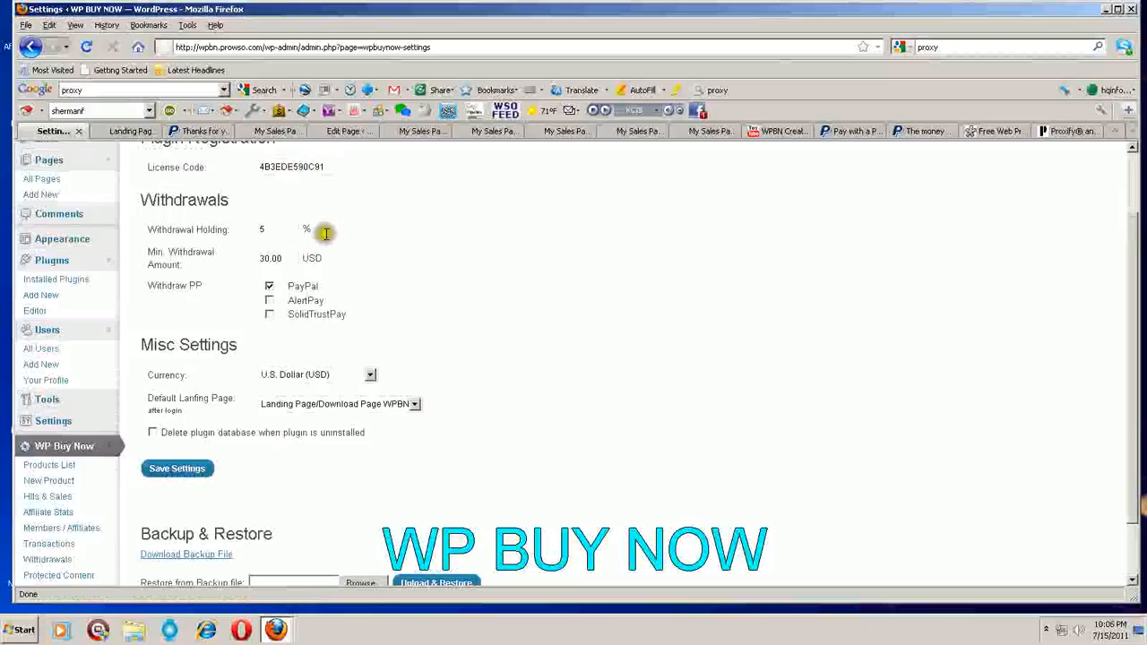
triple_click(269, 229)
text(10)
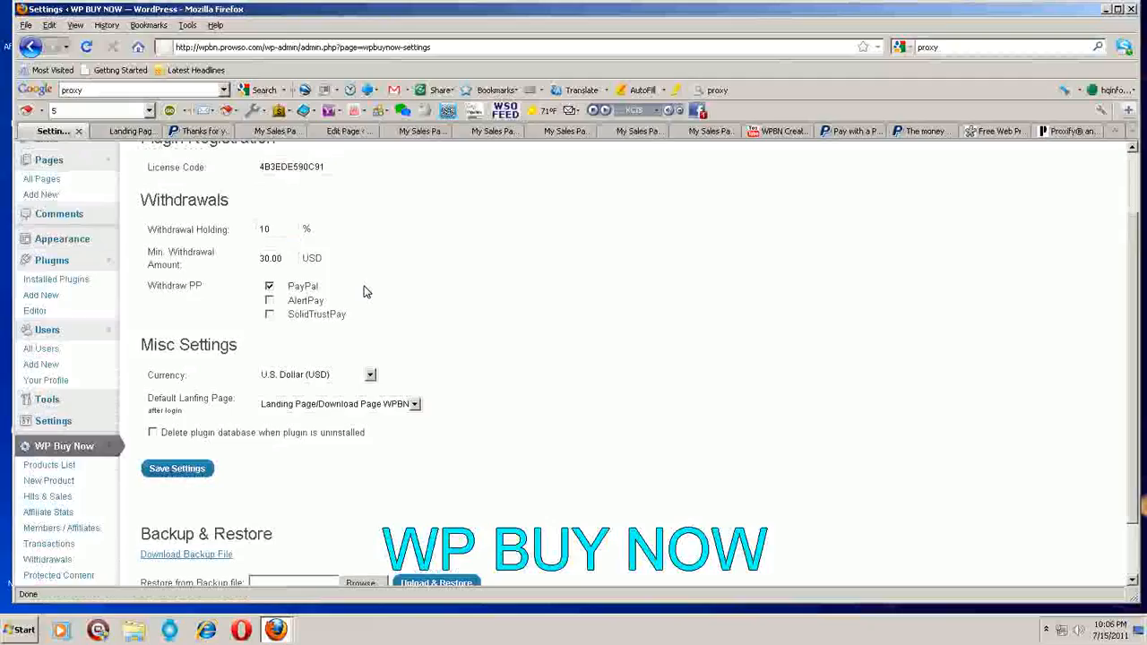
click(269, 230)
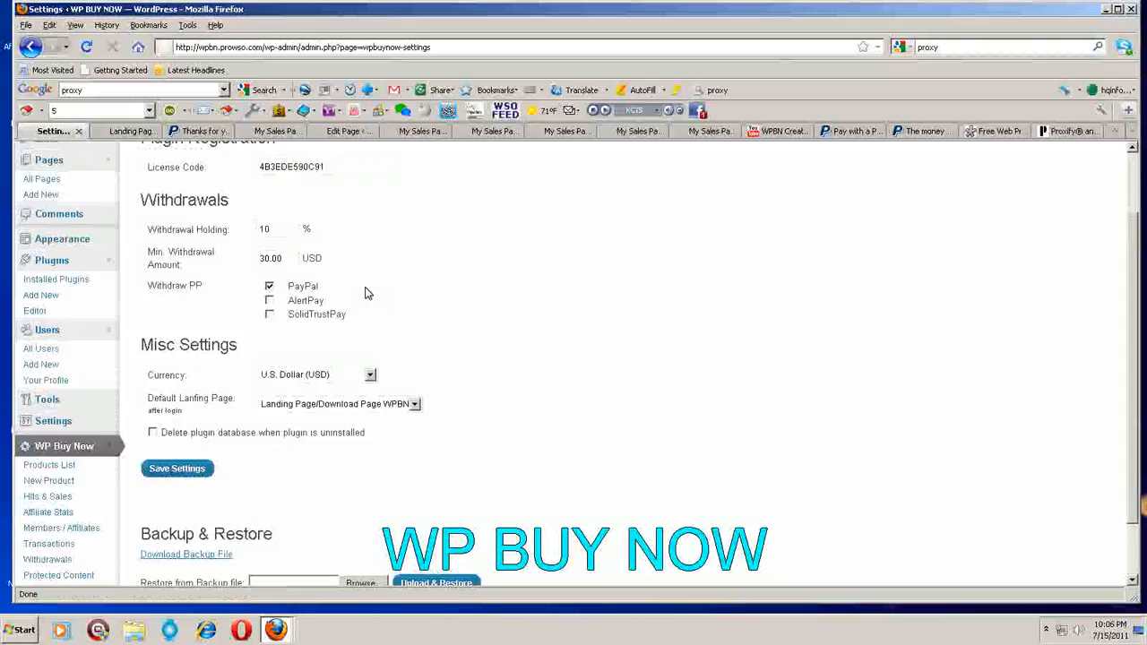
click(272, 229)
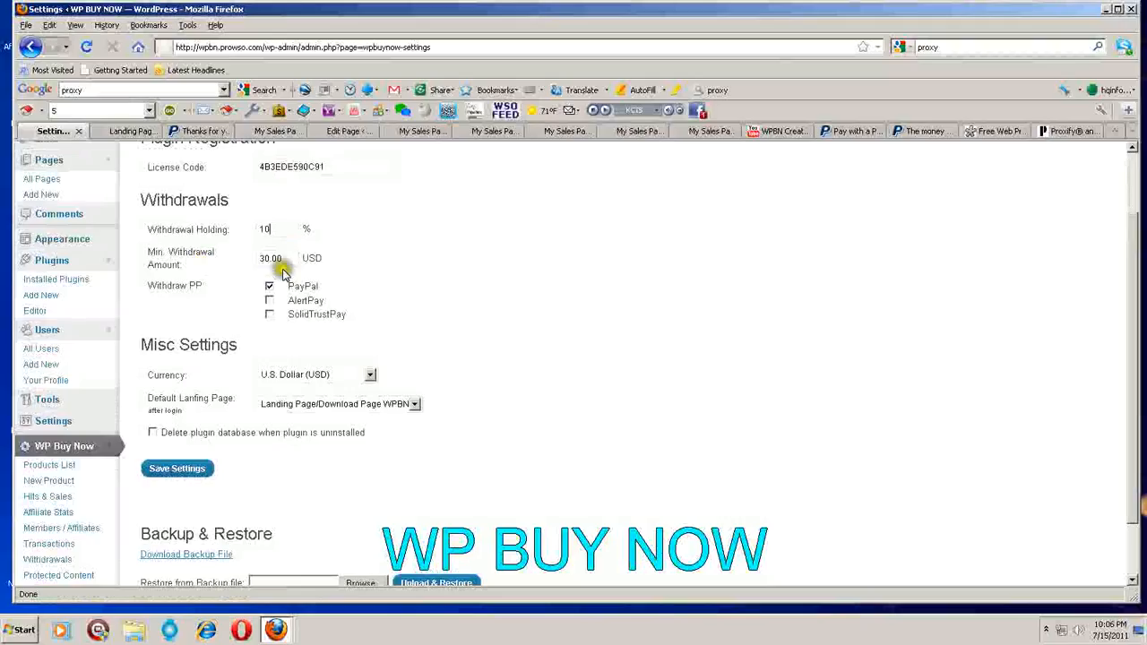
mouse_move(298, 271)
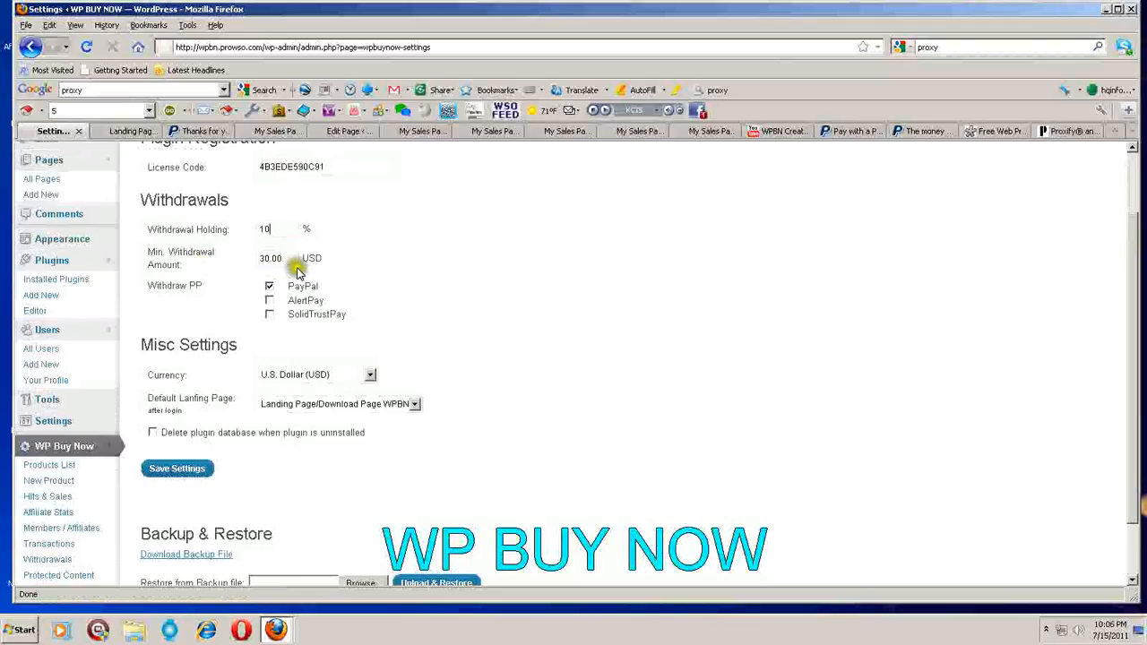
mouse_move(347, 273)
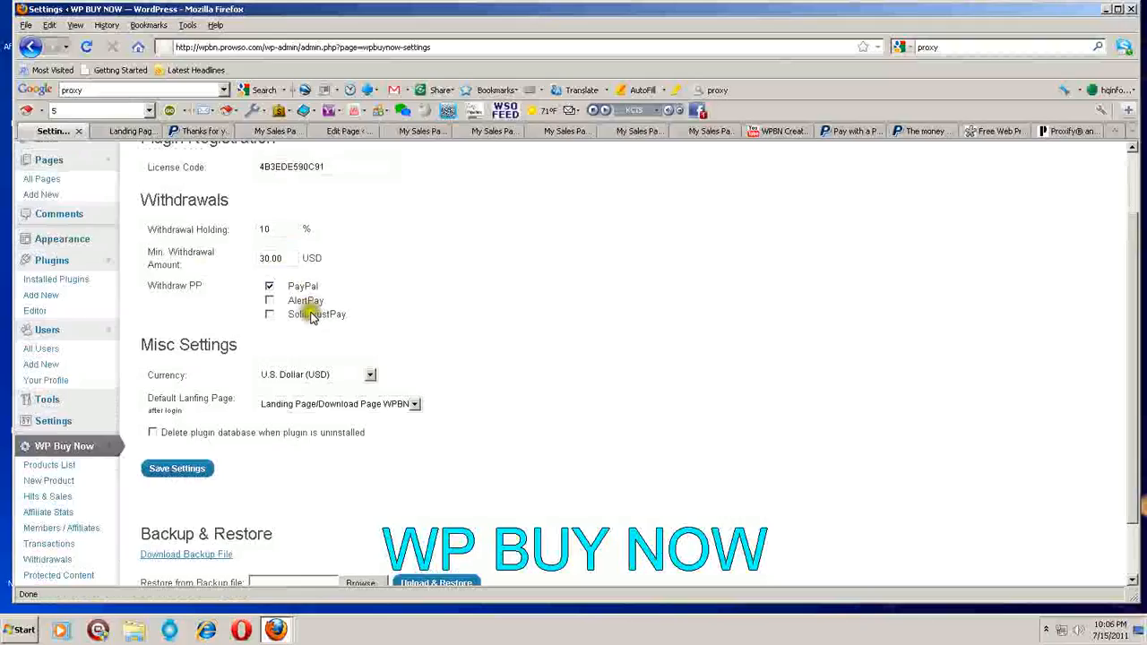
mouse_move(369, 296)
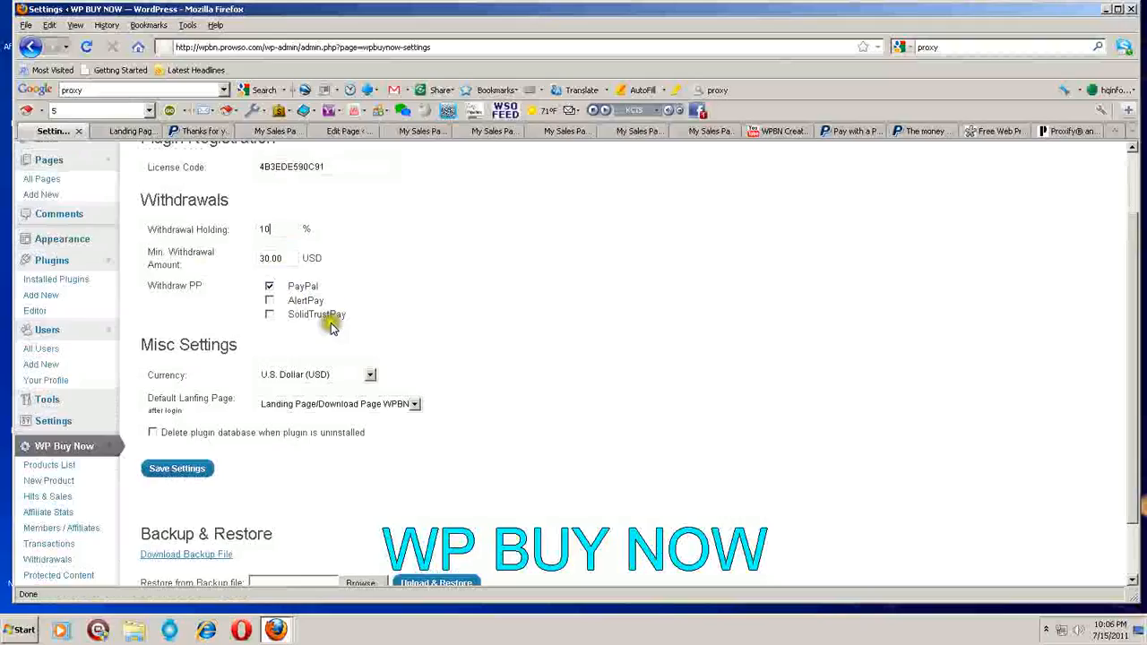
mouse_move(480, 338)
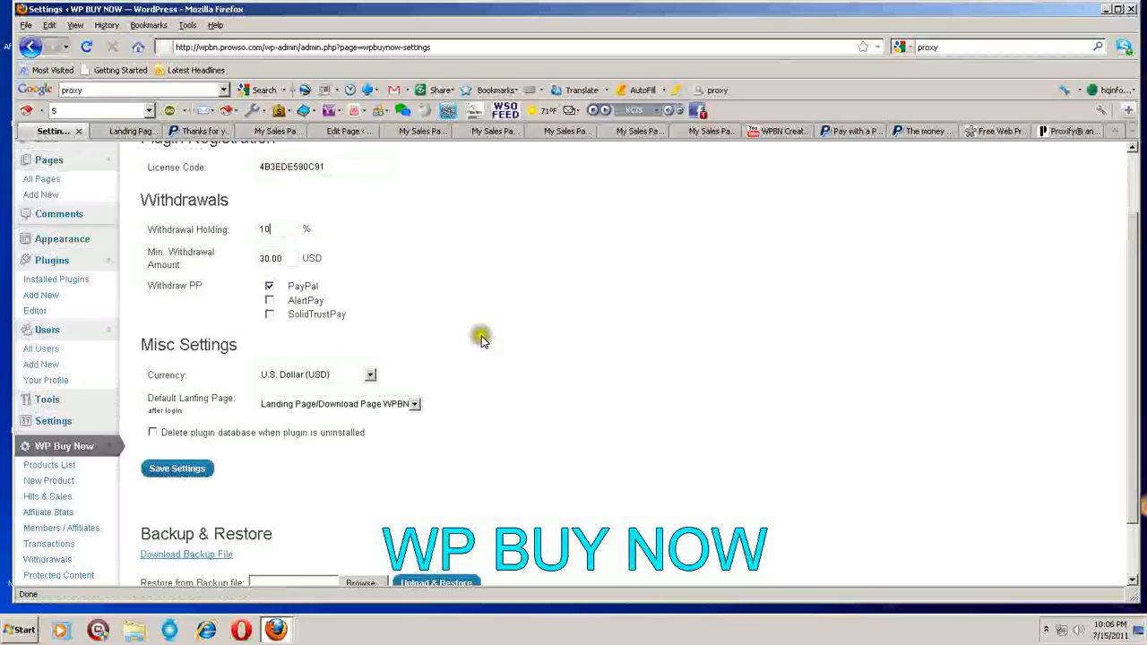
scroll(down, 3)
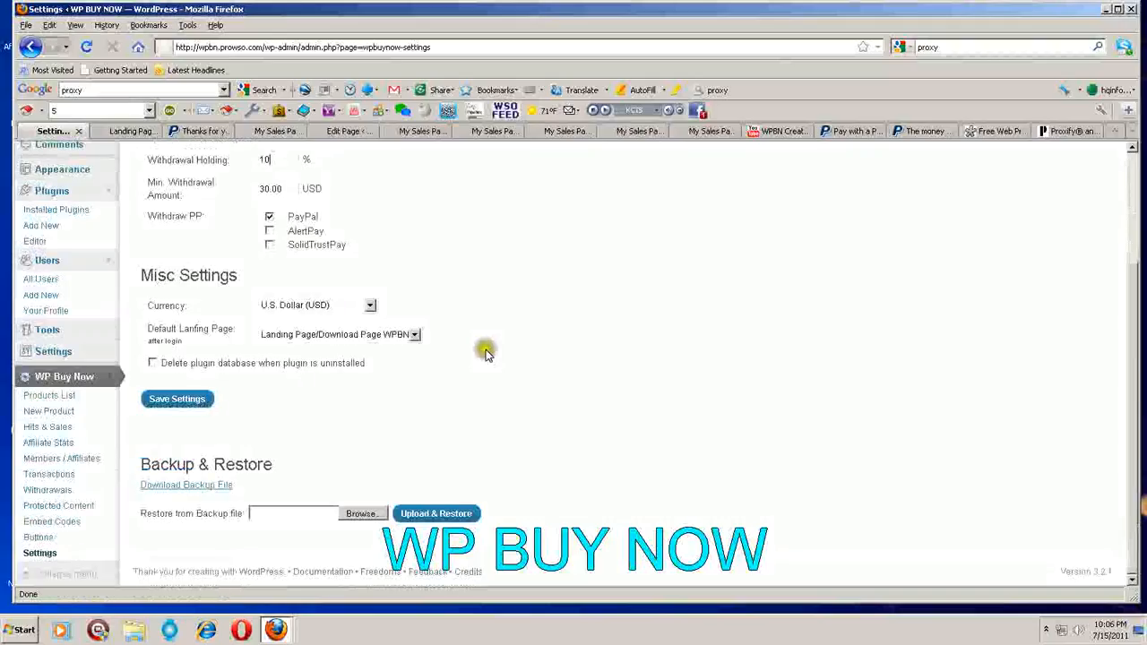
mouse_move(457, 391)
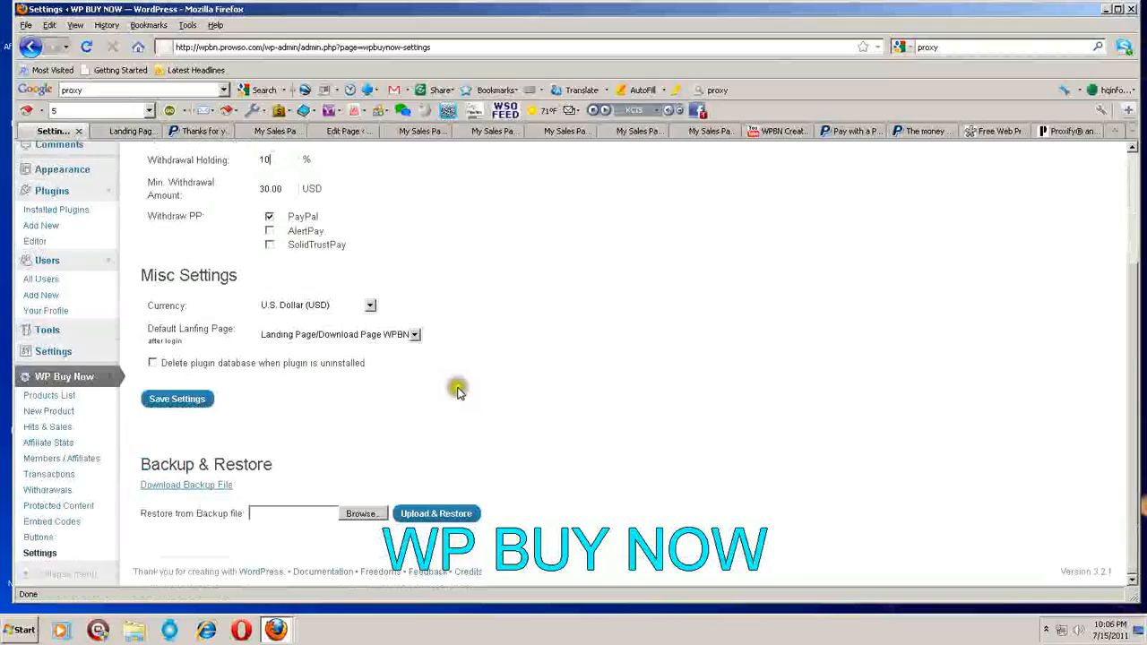
mouse_move(197, 312)
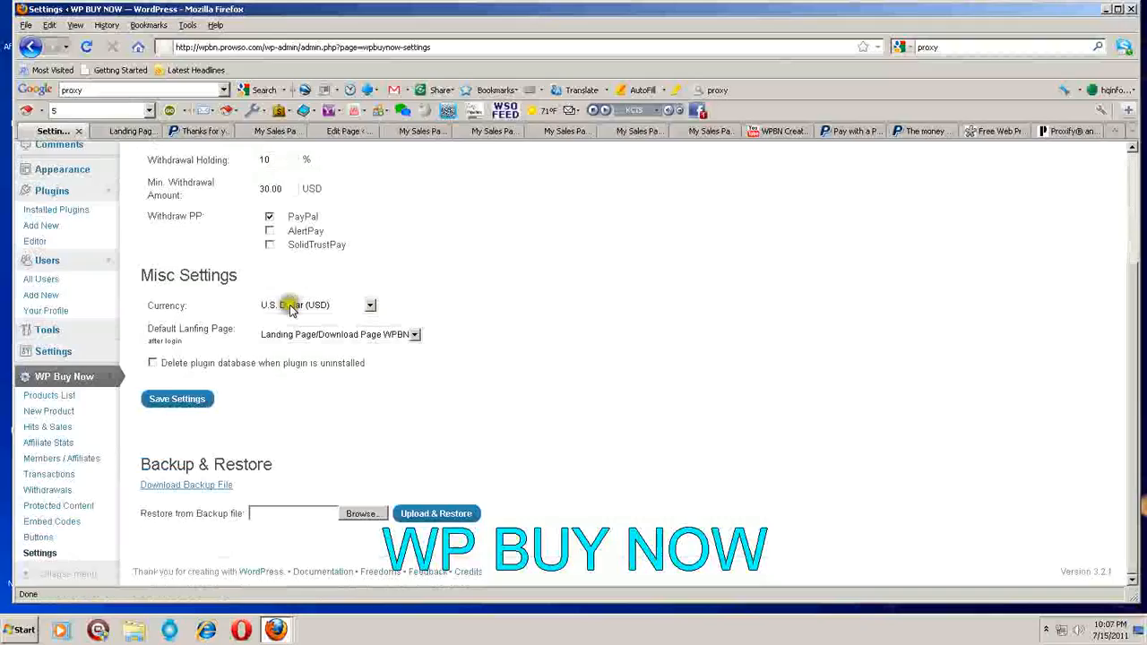
click(369, 305)
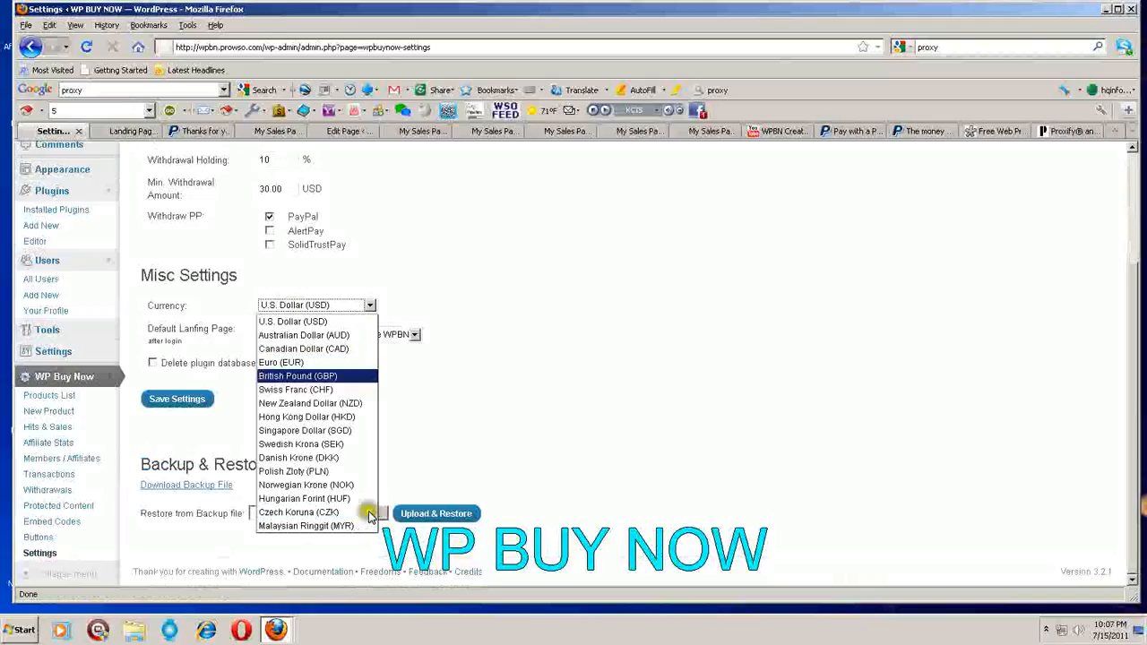
click(303, 347)
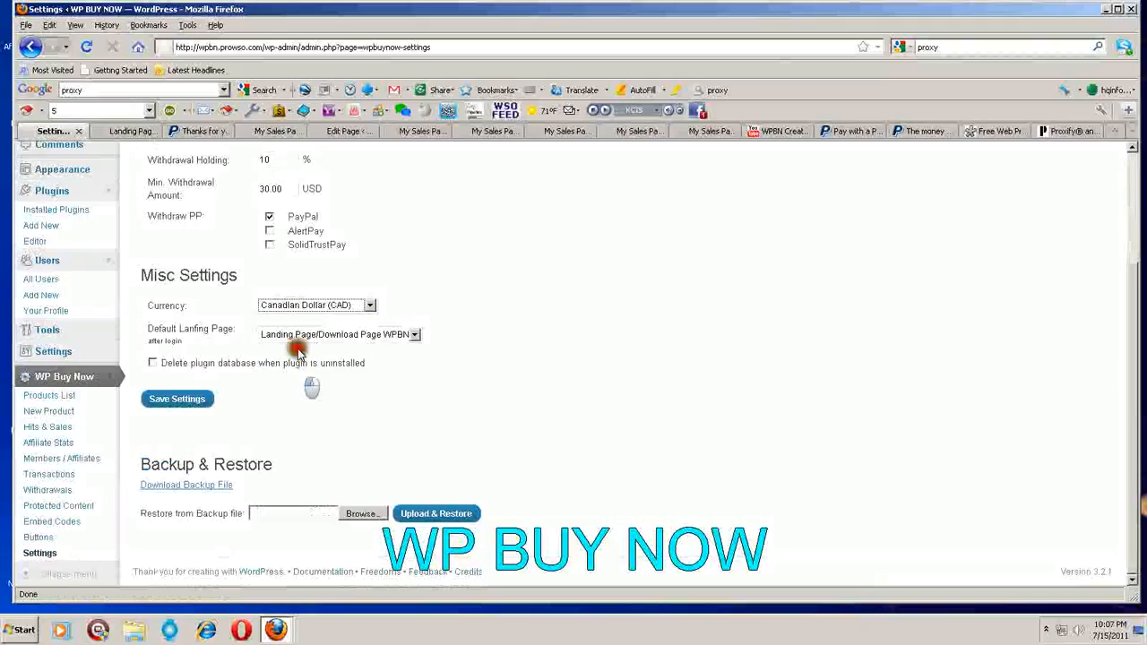
click(369, 305)
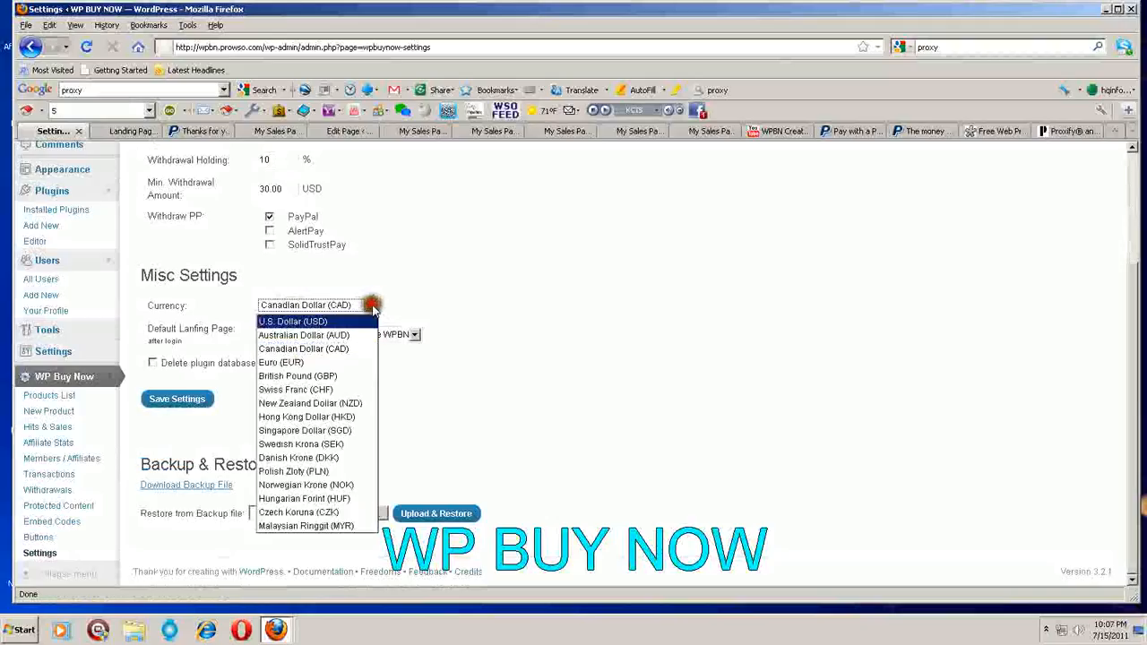
click(294, 320)
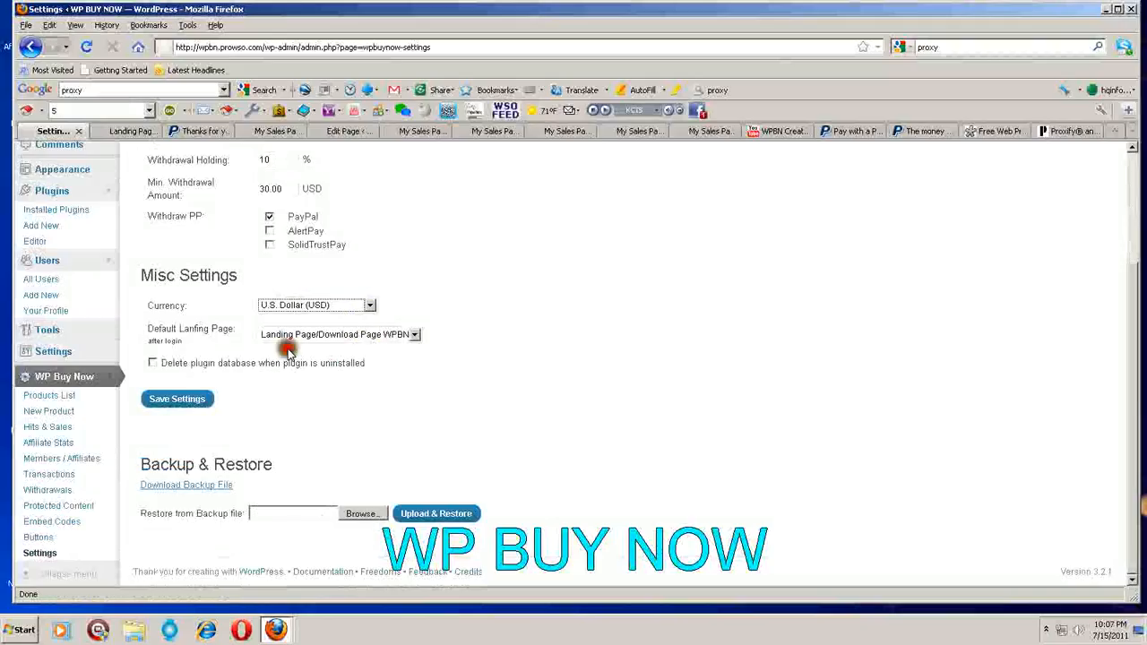
mouse_move(172, 342)
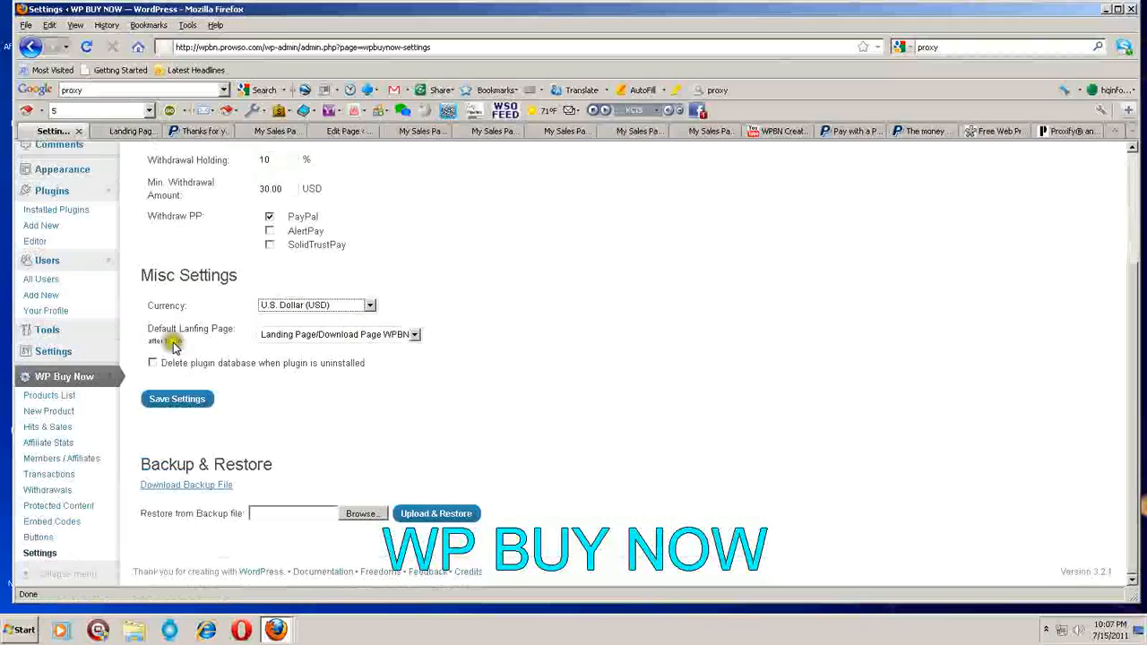
mouse_move(232, 347)
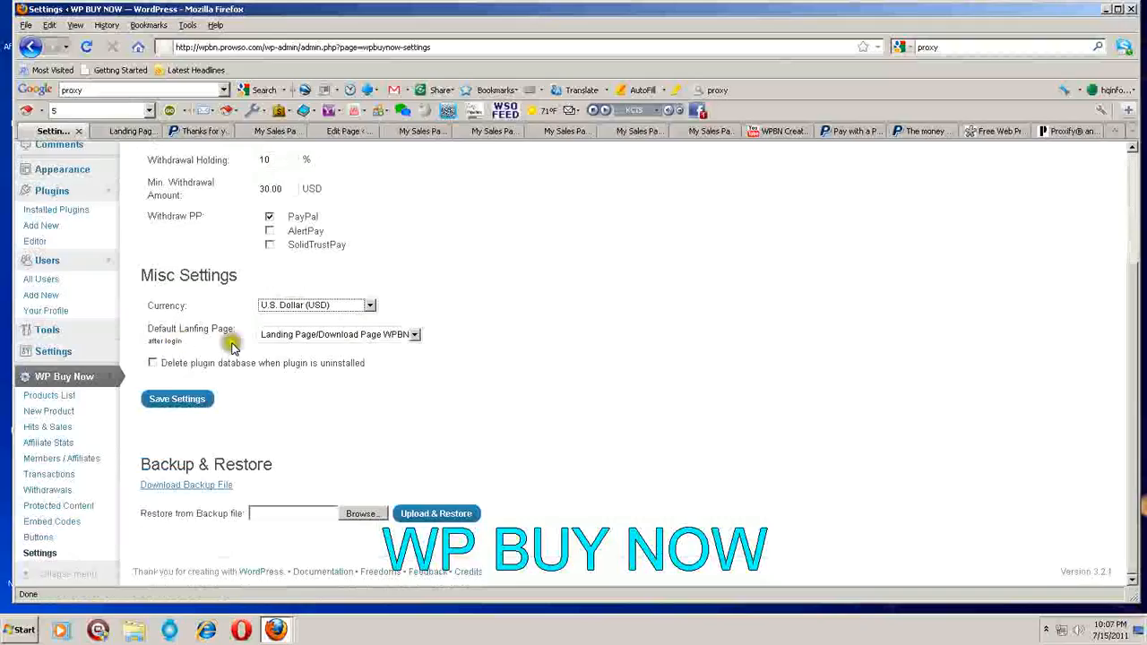
mouse_move(445, 335)
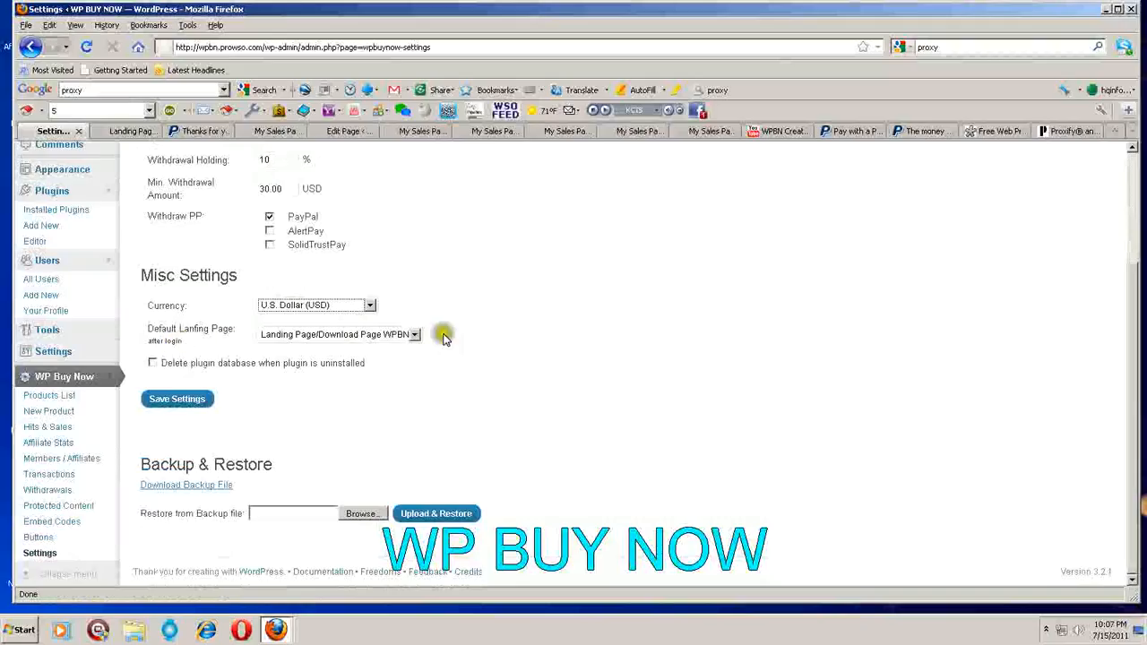
mouse_move(475, 344)
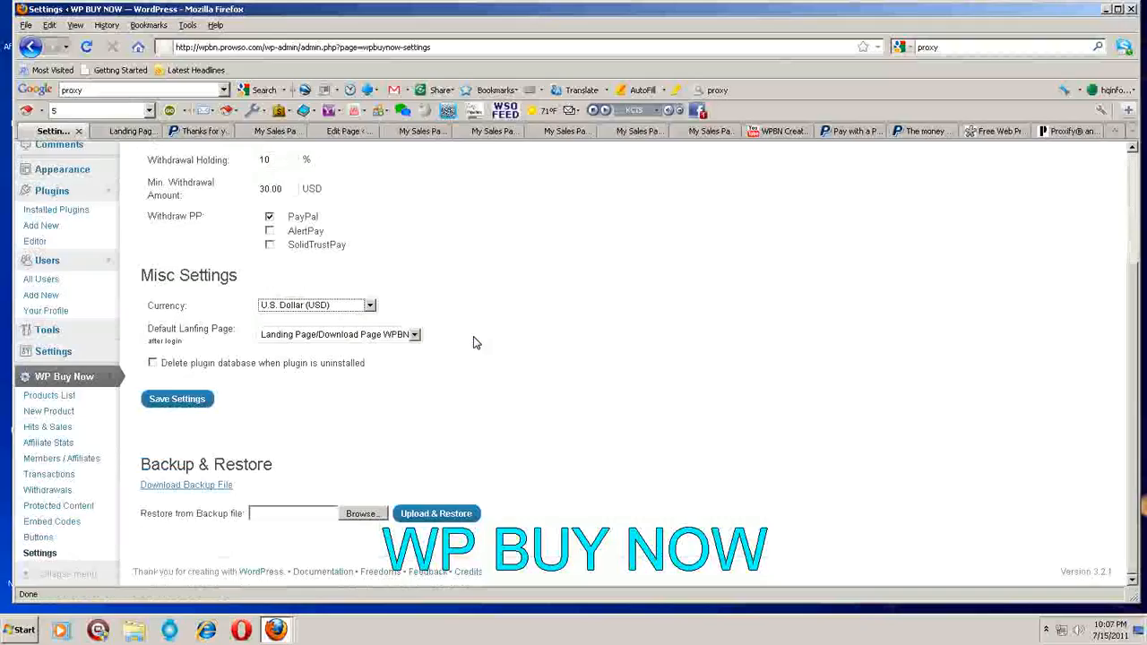
mouse_move(473, 346)
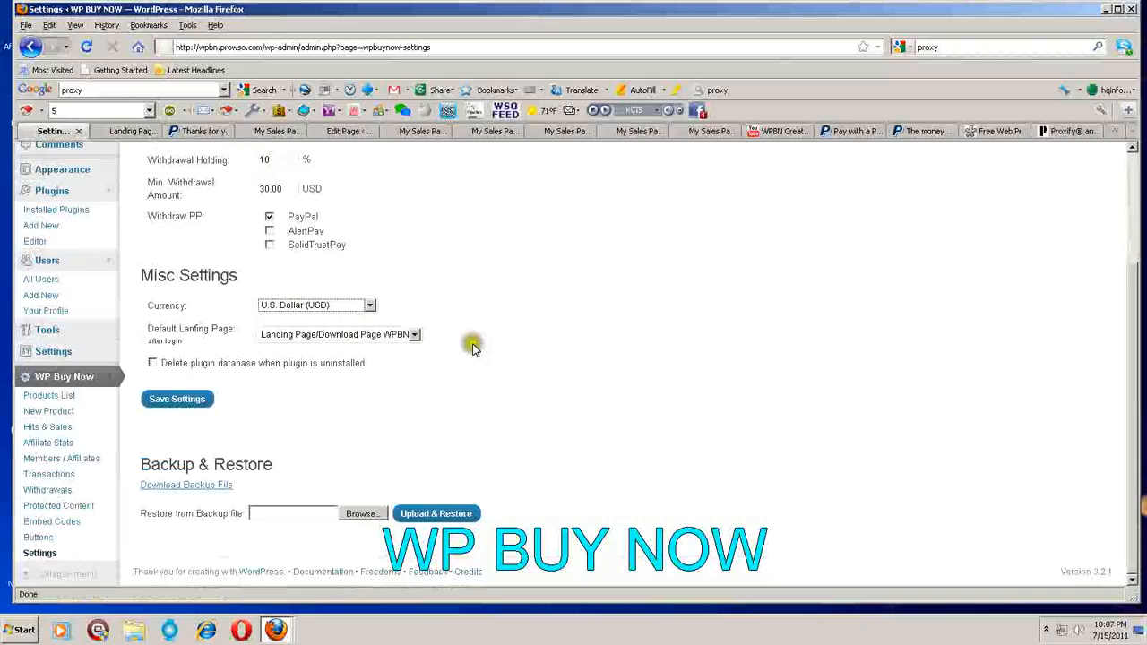
mouse_move(470, 367)
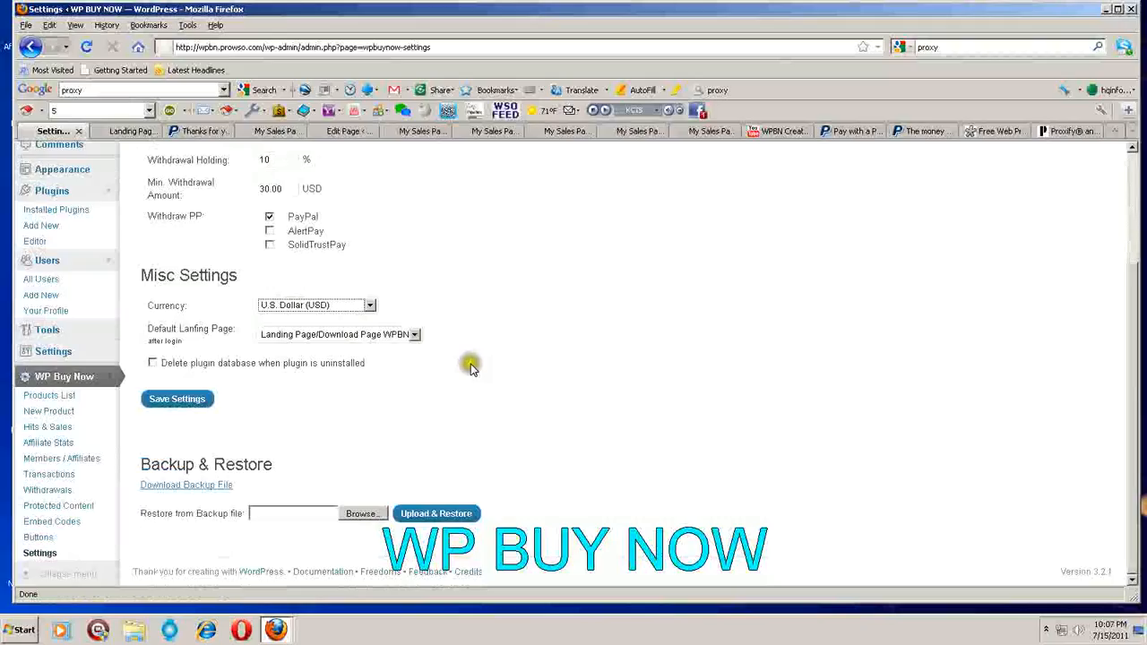
mouse_move(473, 369)
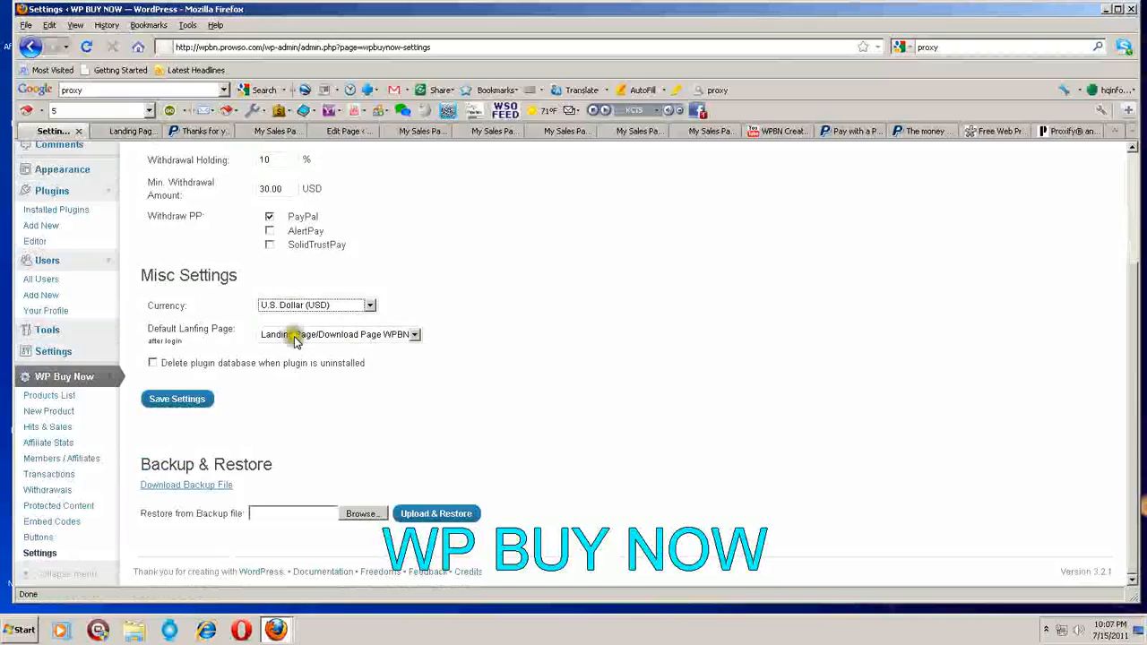
mouse_move(421, 345)
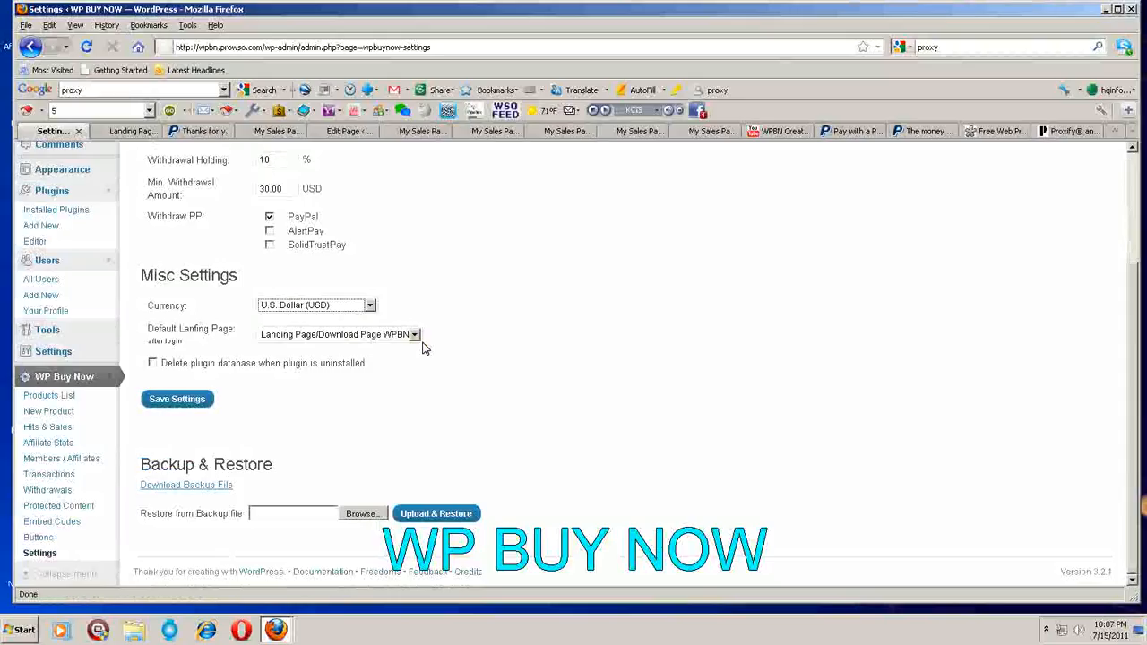
mouse_move(420, 348)
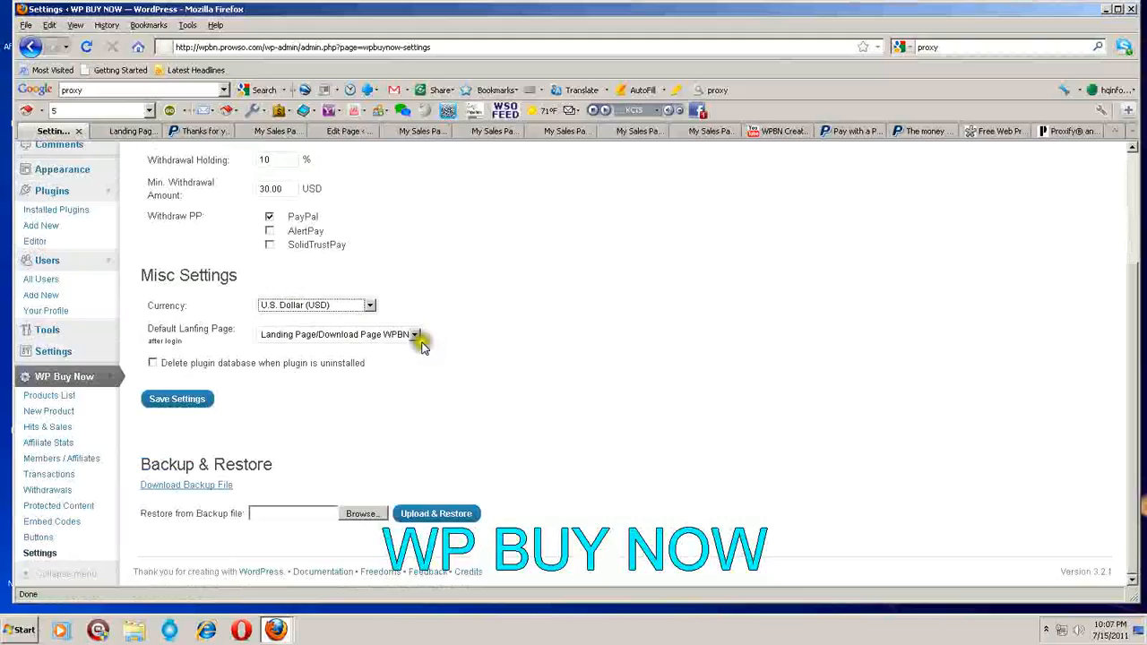
mouse_move(380, 347)
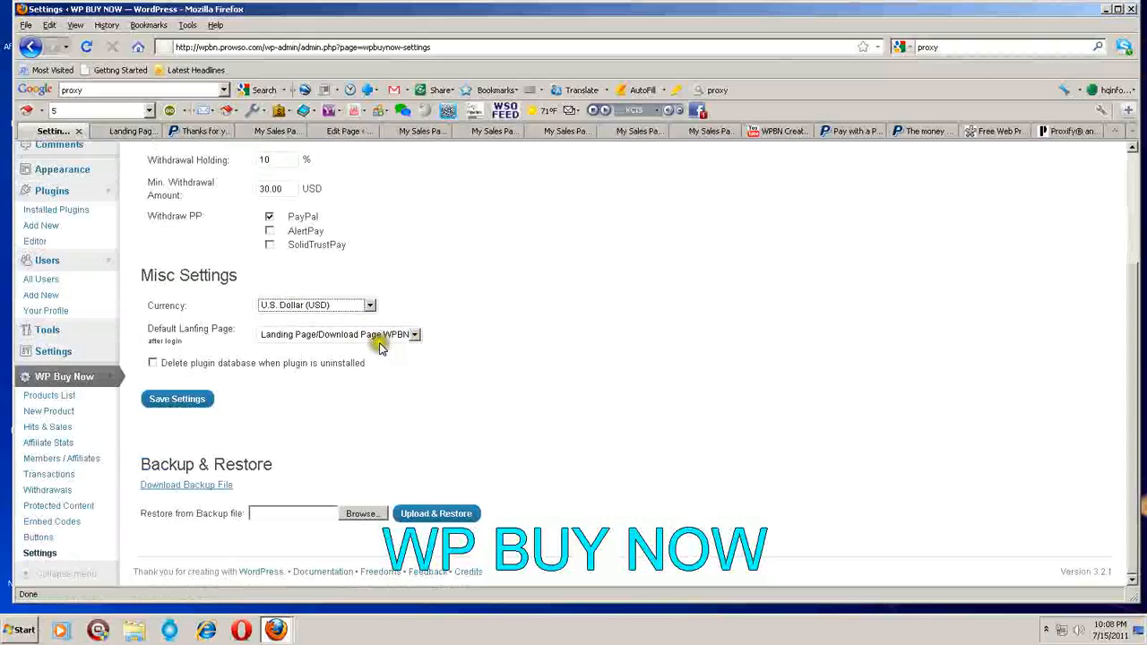
mouse_move(439, 348)
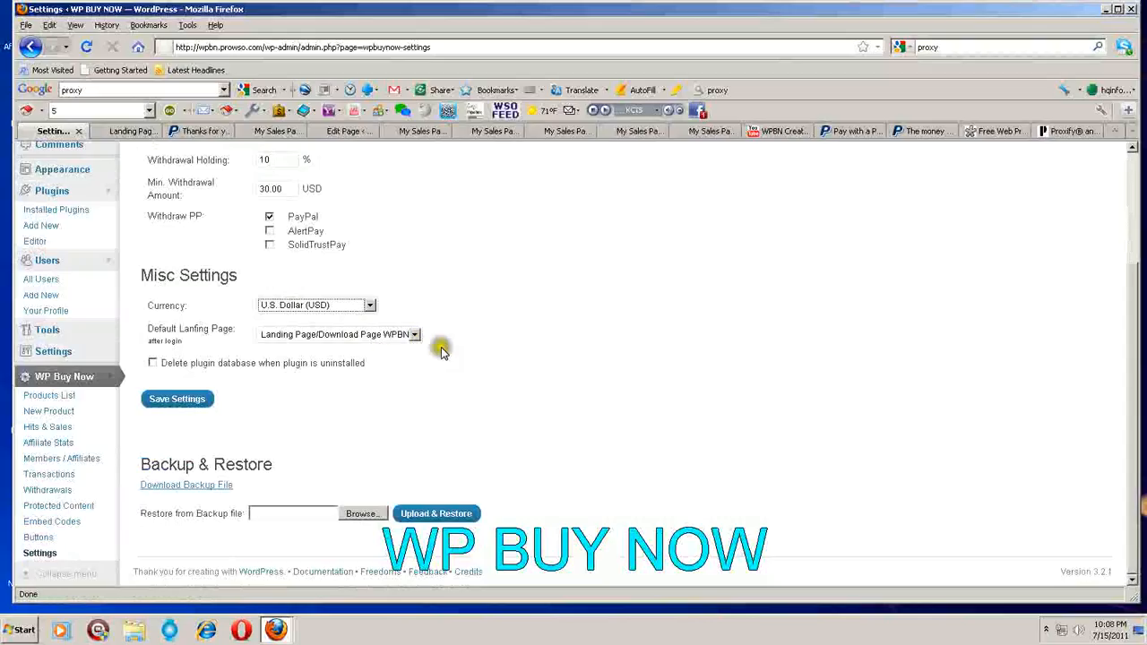
mouse_move(441, 350)
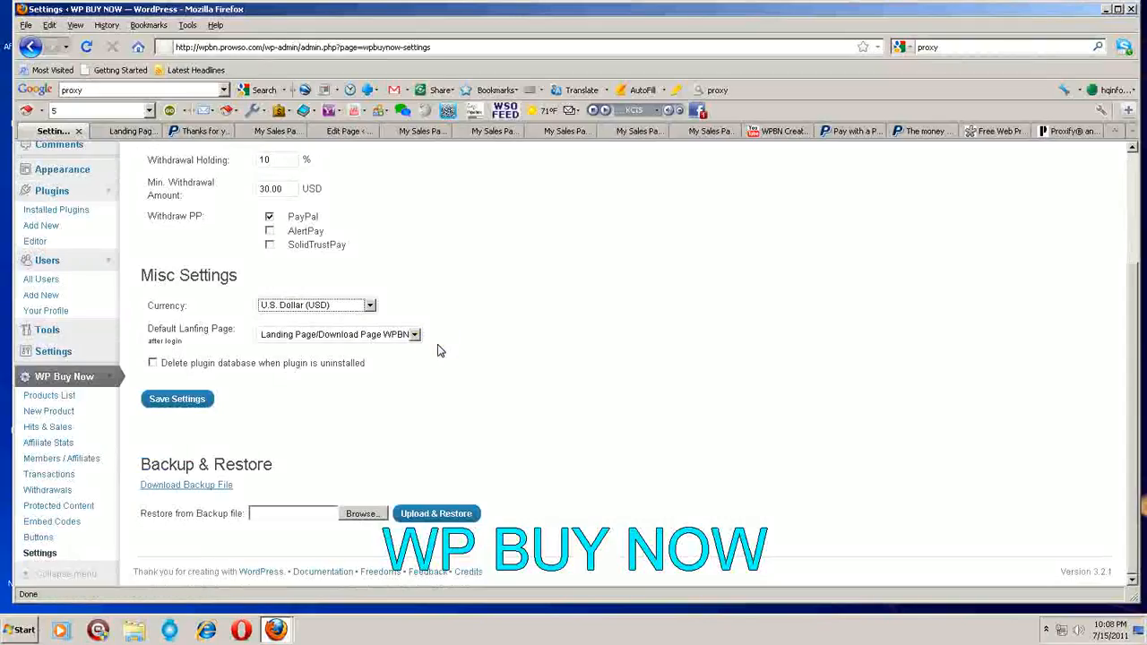
mouse_move(351, 405)
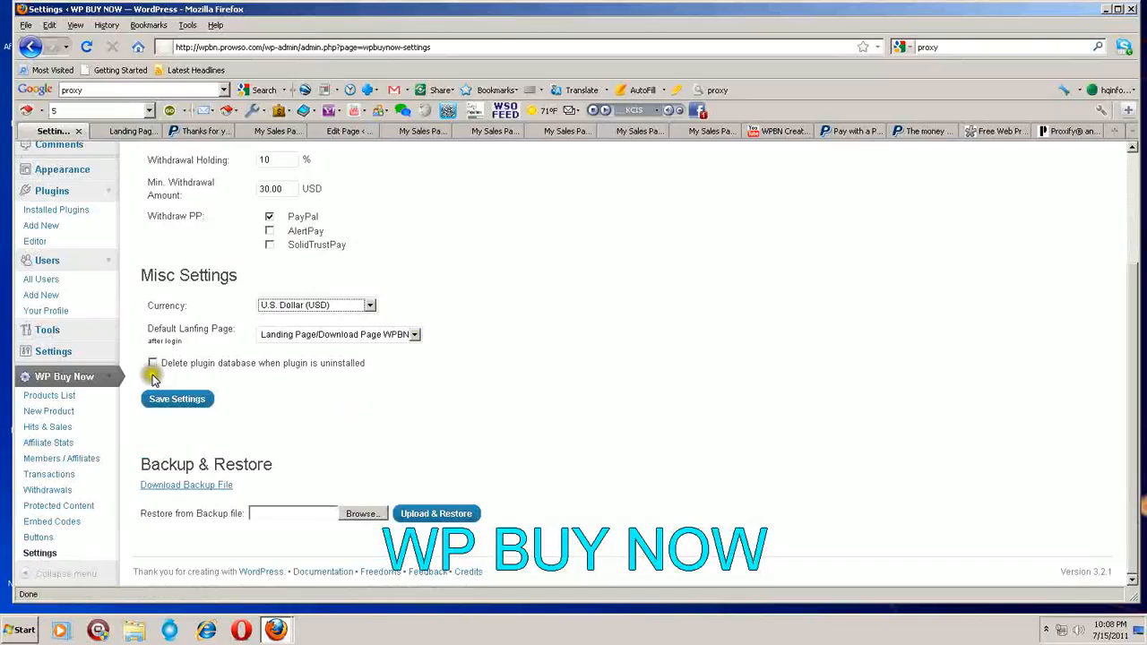
mouse_move(261, 387)
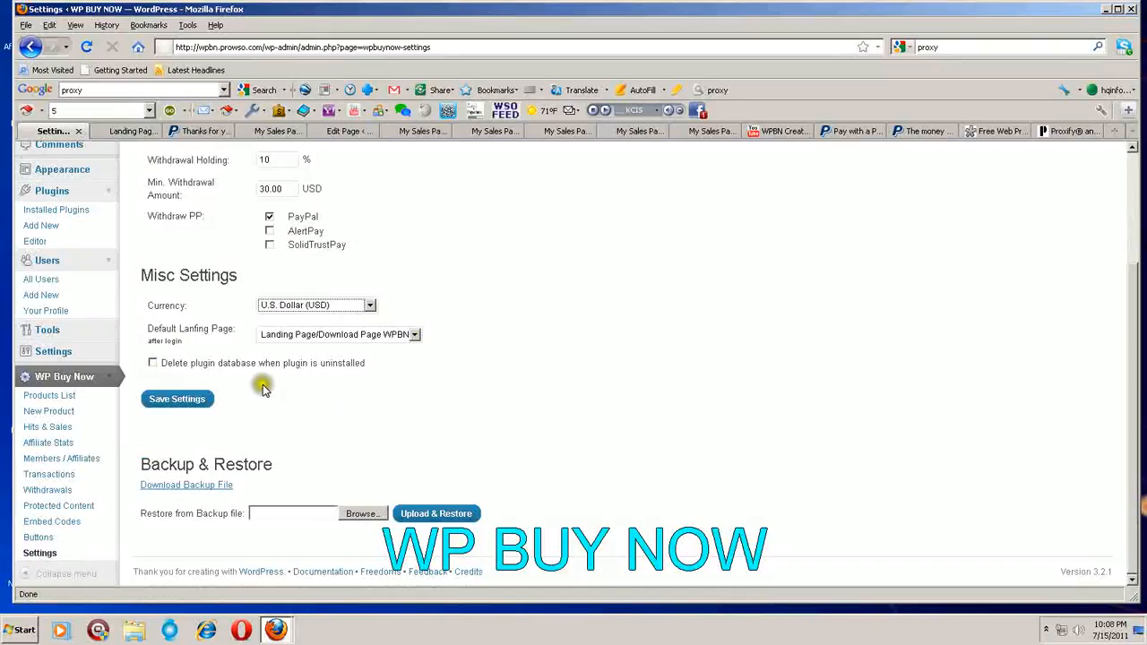
mouse_move(258, 405)
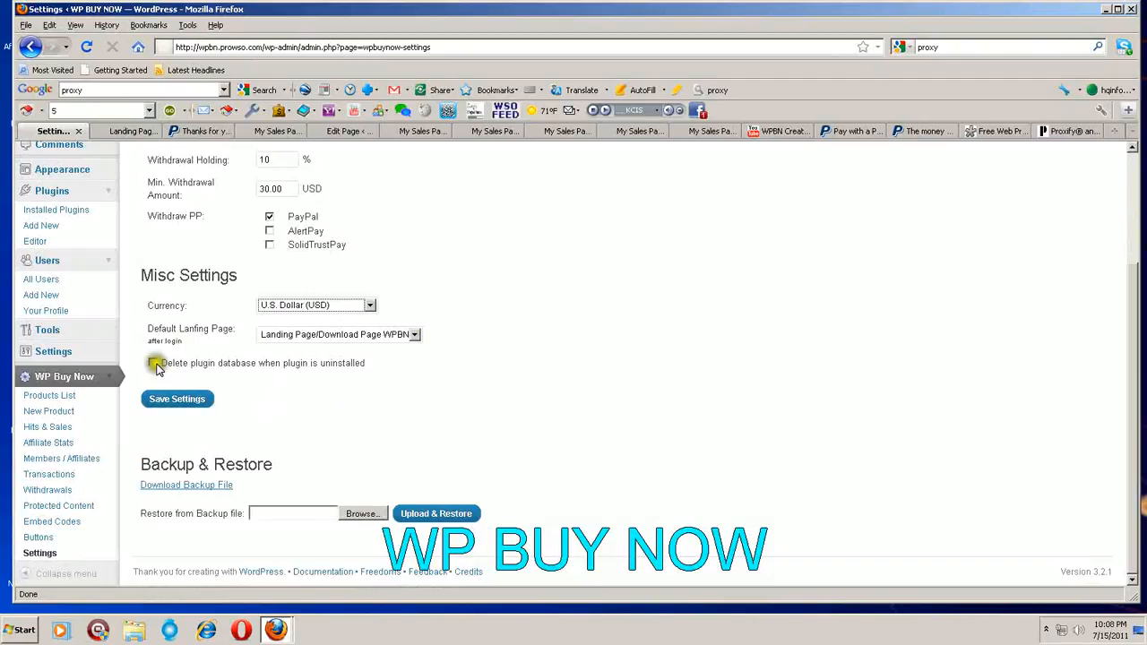
click(154, 362)
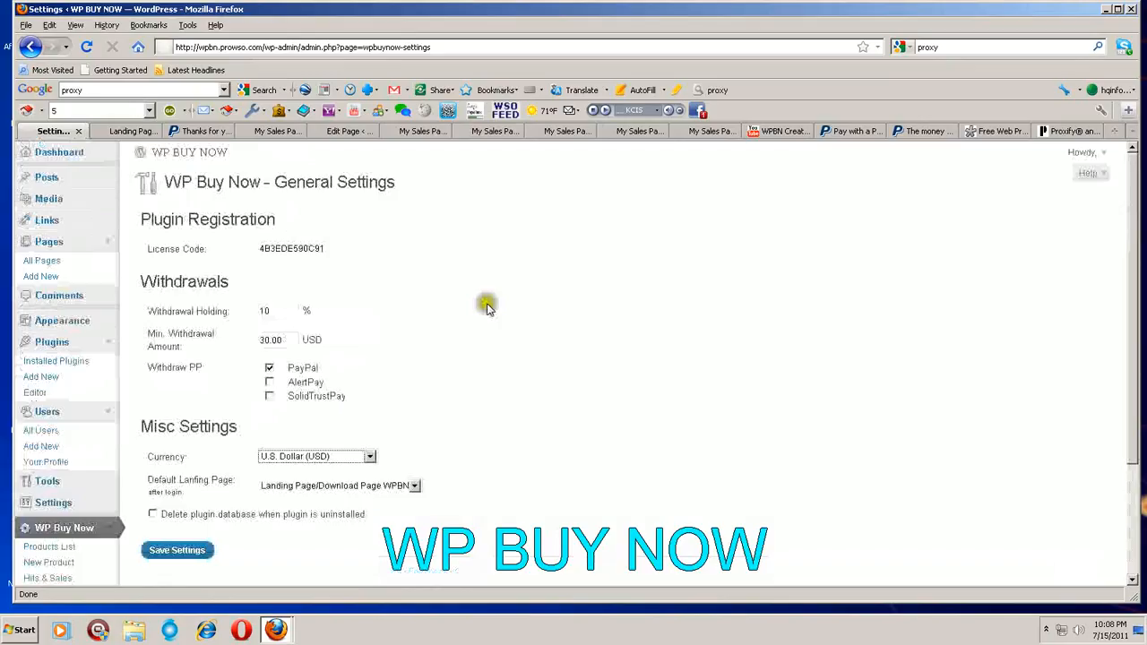
scroll(down, 3)
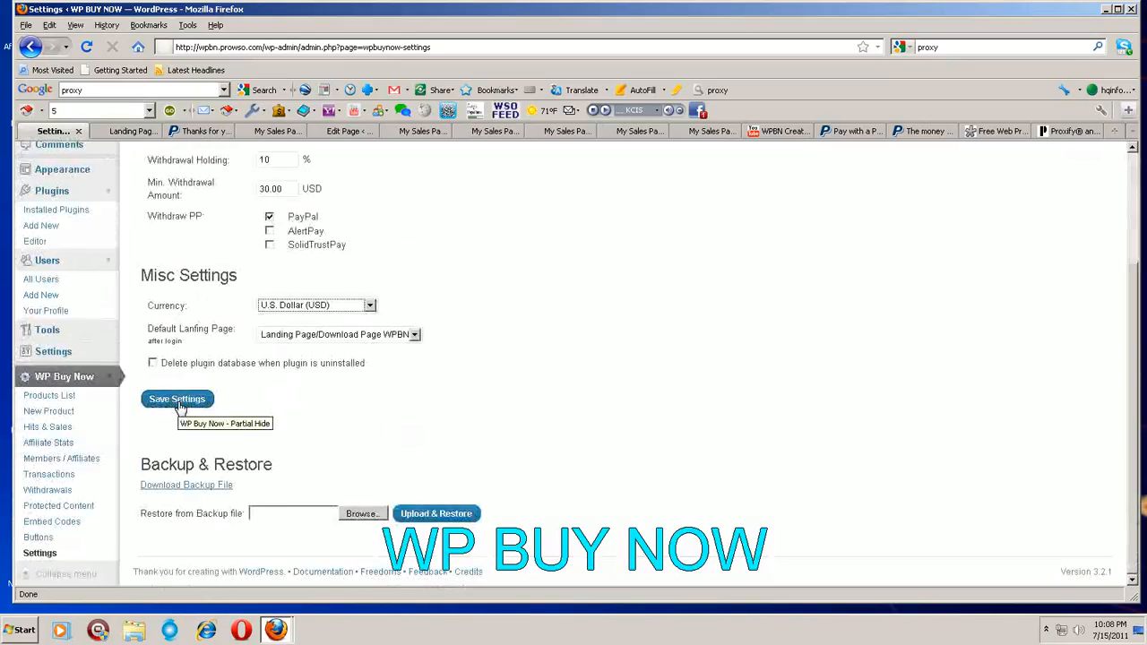
mouse_move(481, 430)
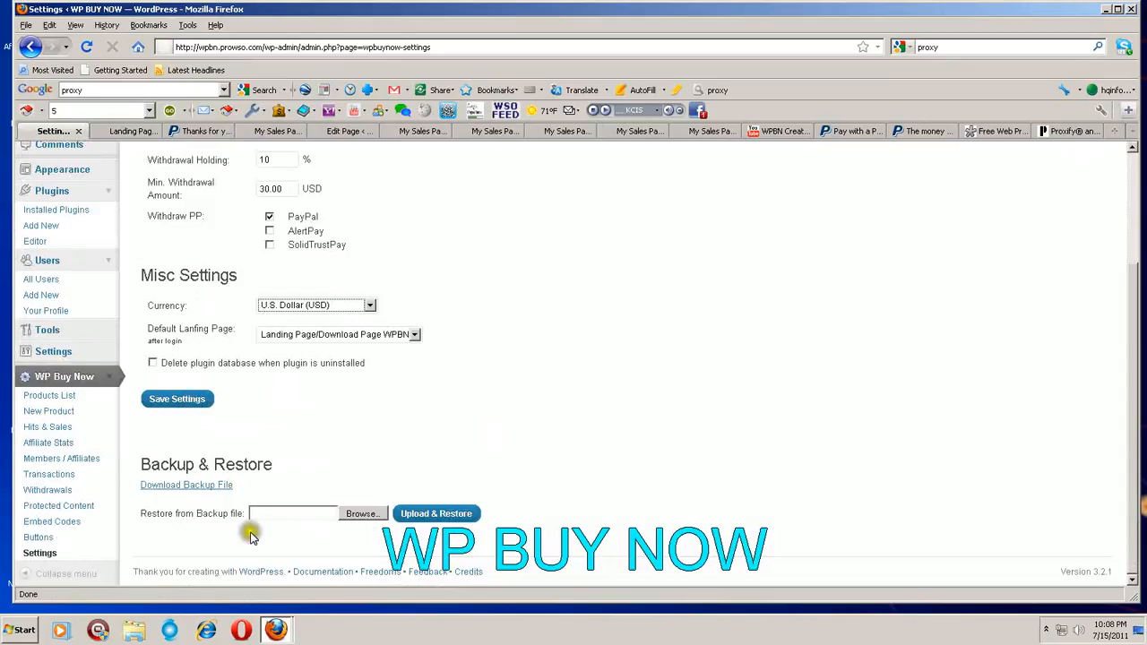
mouse_move(254, 537)
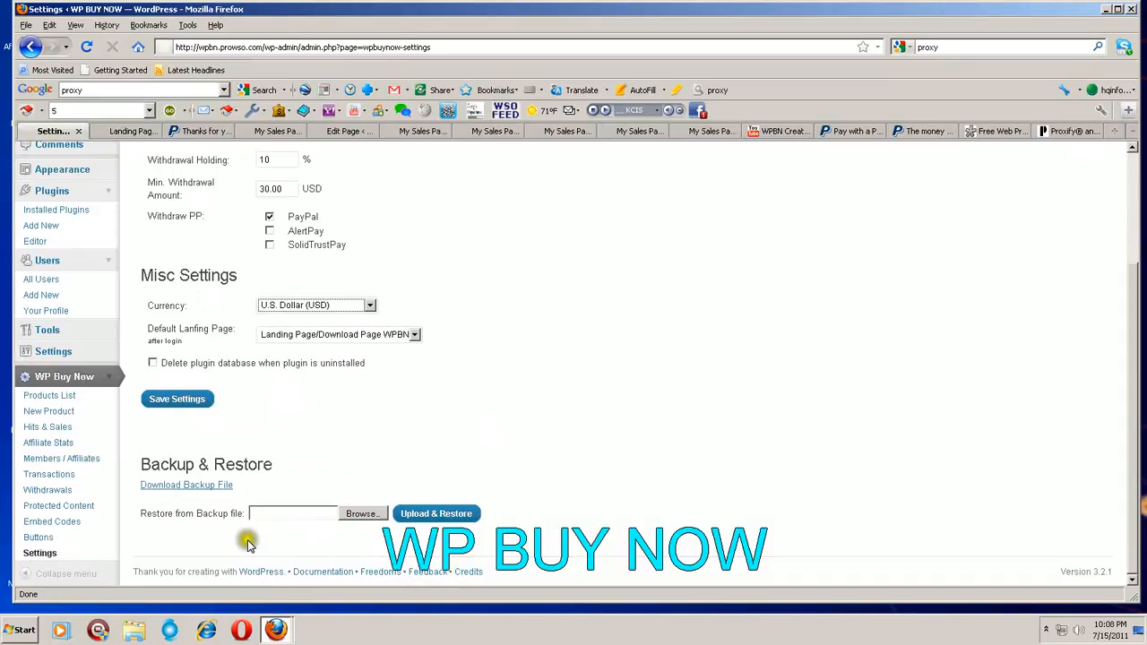
right_click(187, 484)
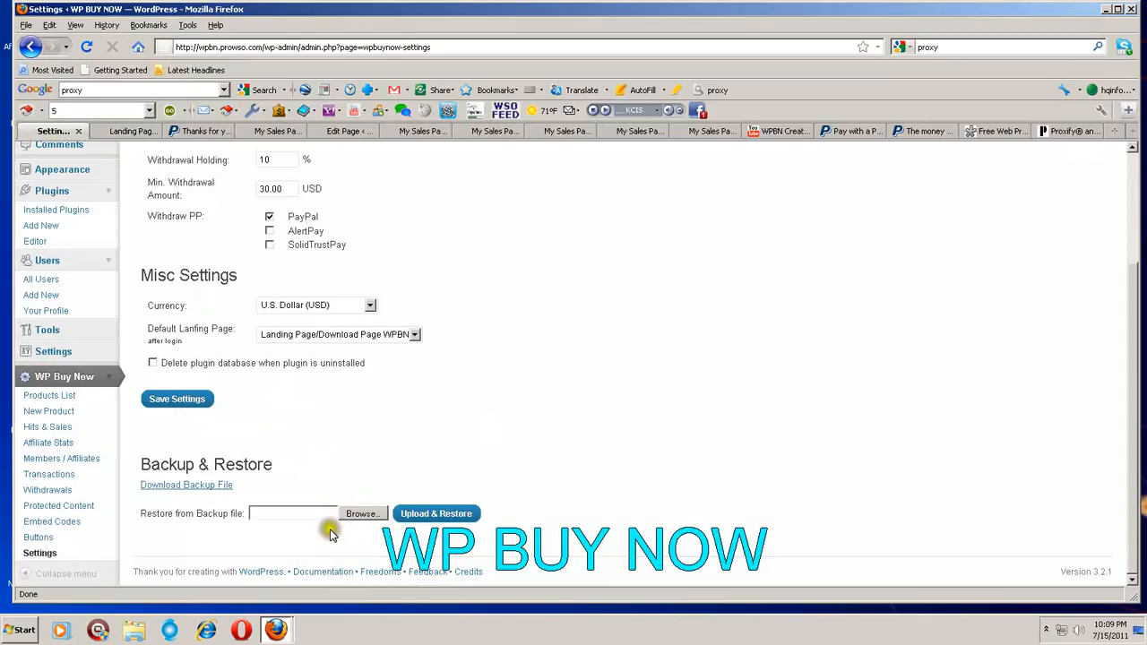
mouse_move(362, 512)
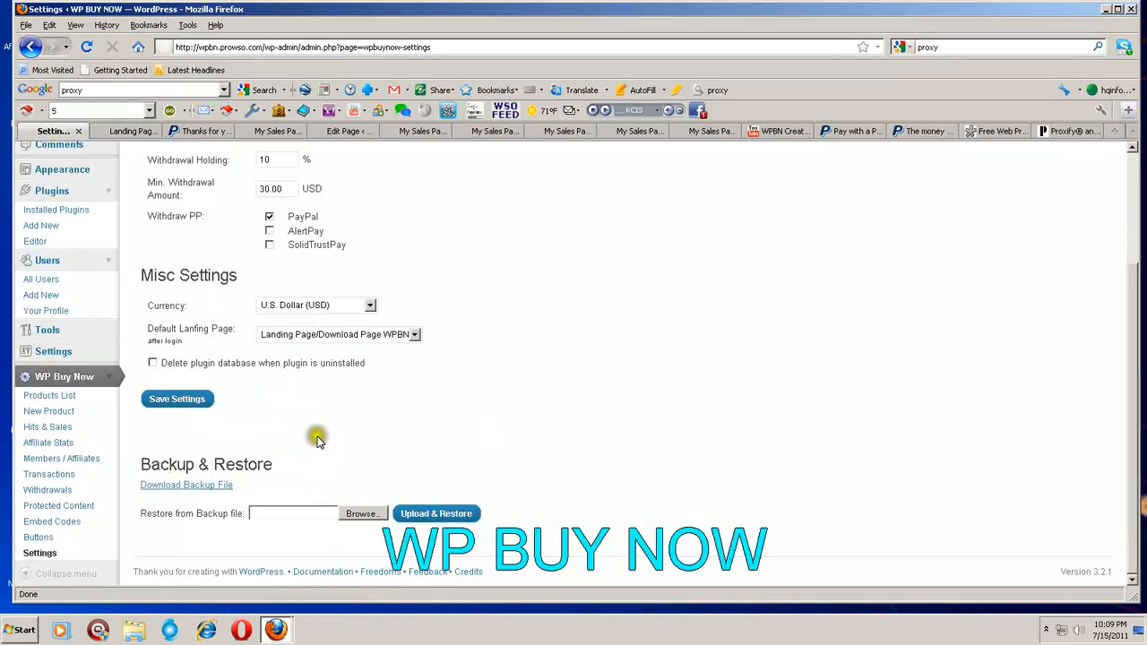
scroll(up, 3)
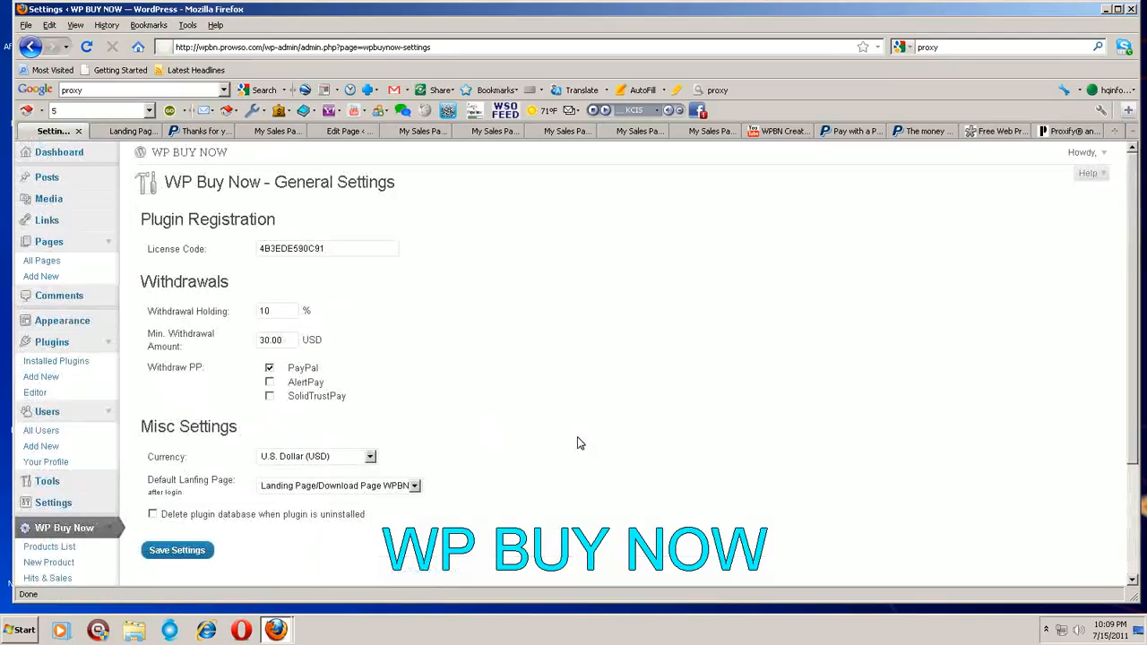
scroll(down, 3)
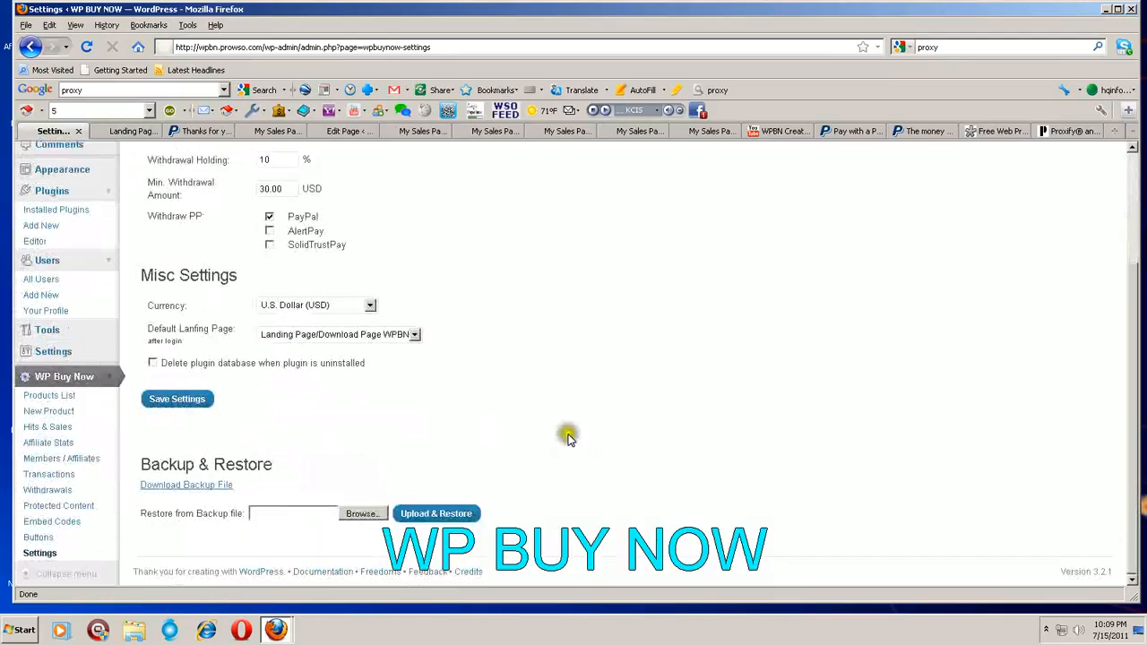
mouse_move(1075, 631)
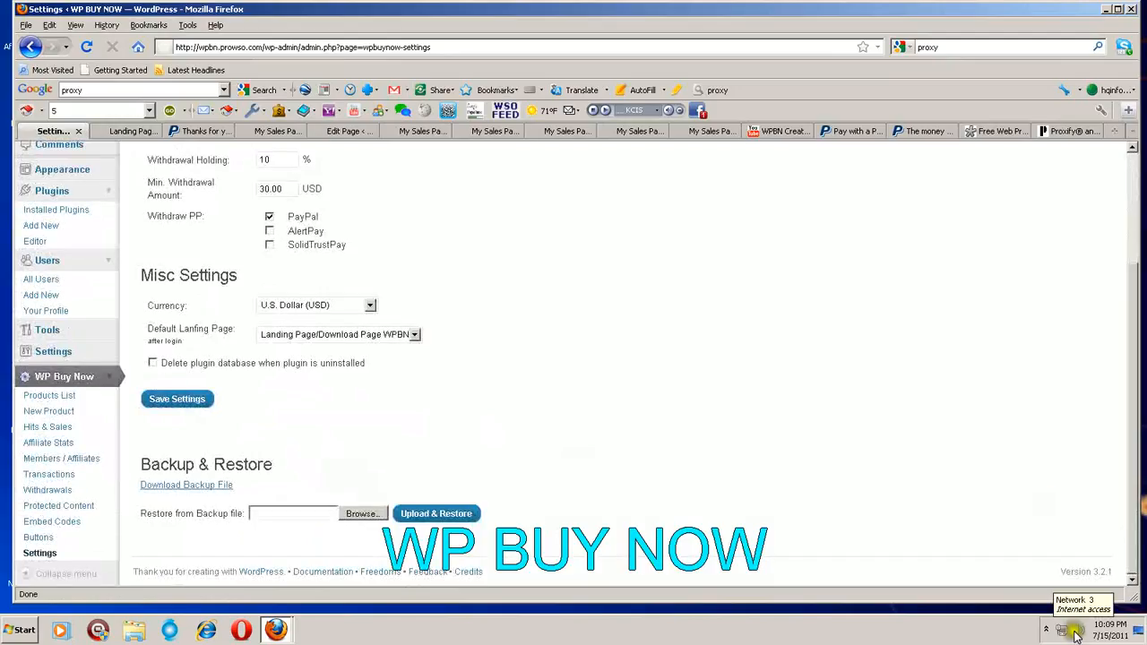
click(1047, 631)
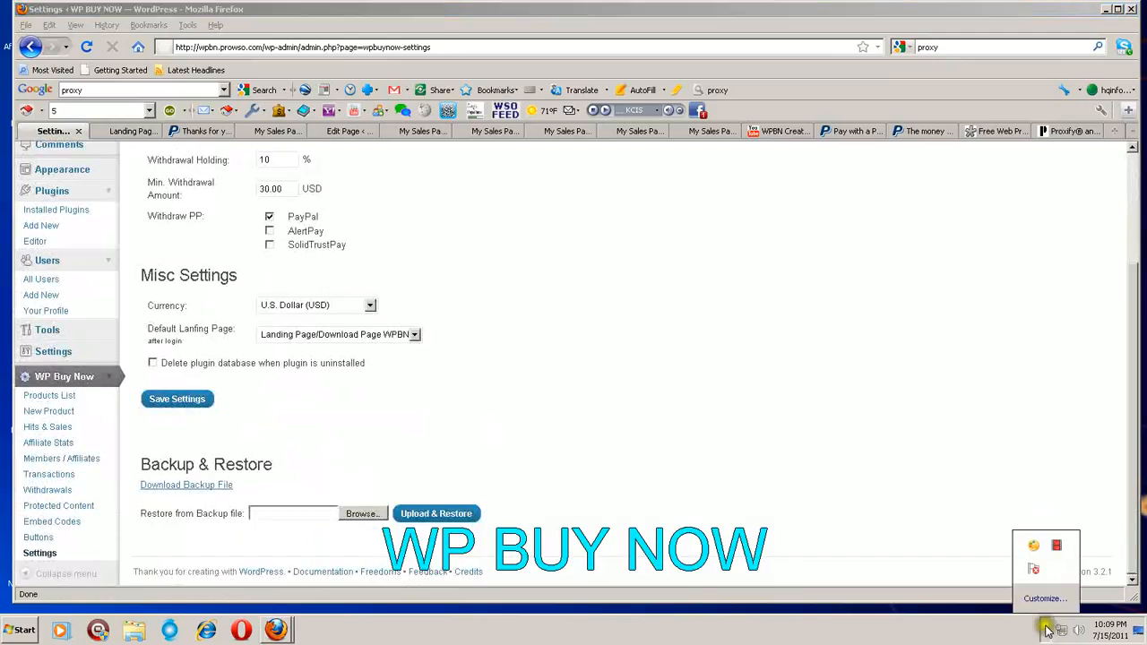